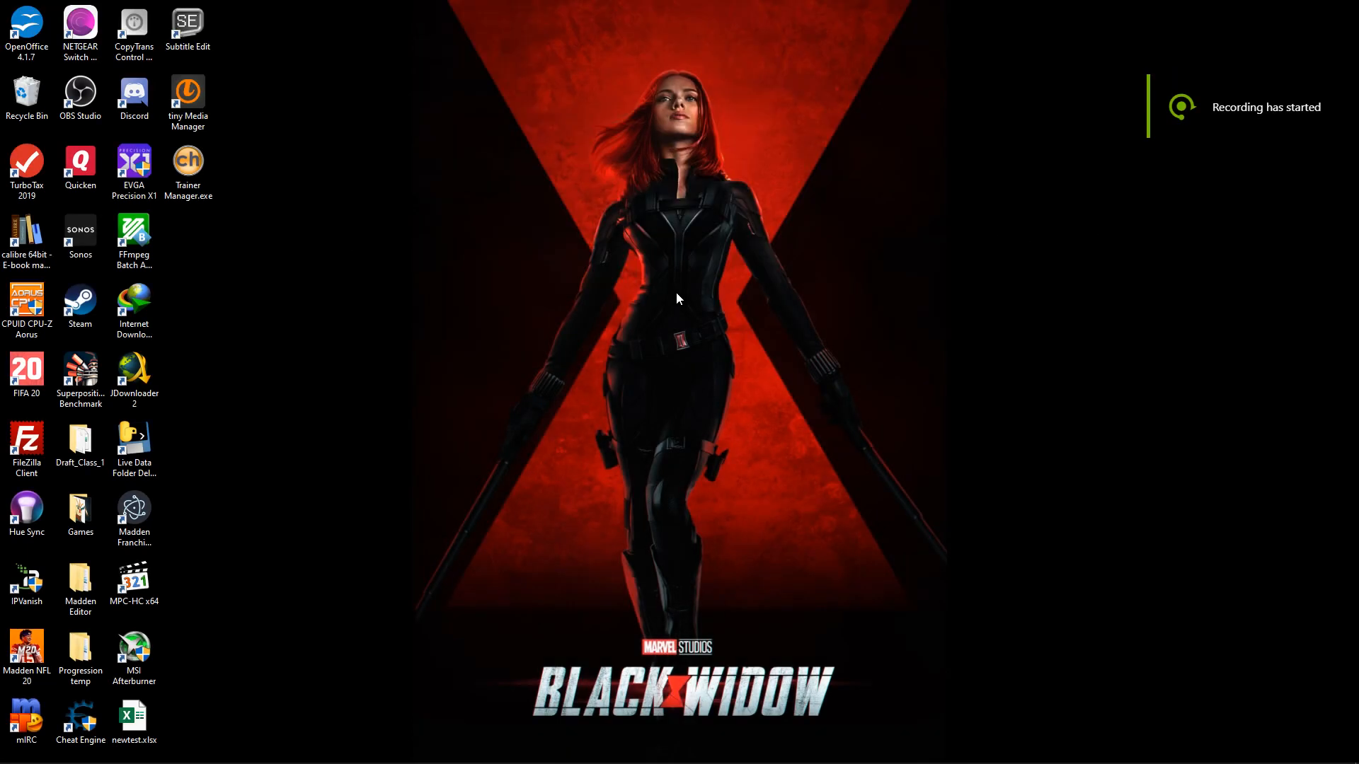
mouse_move(694, 429)
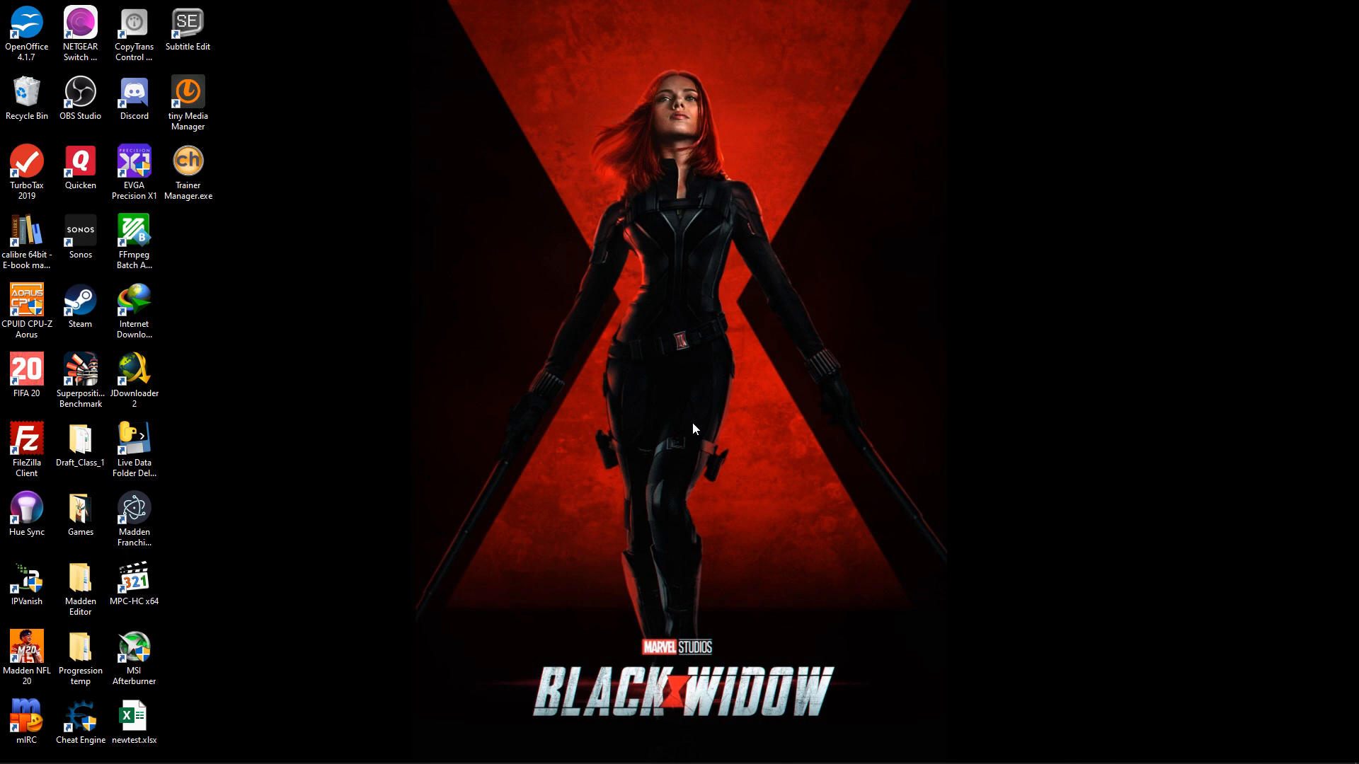
mouse_move(411, 705)
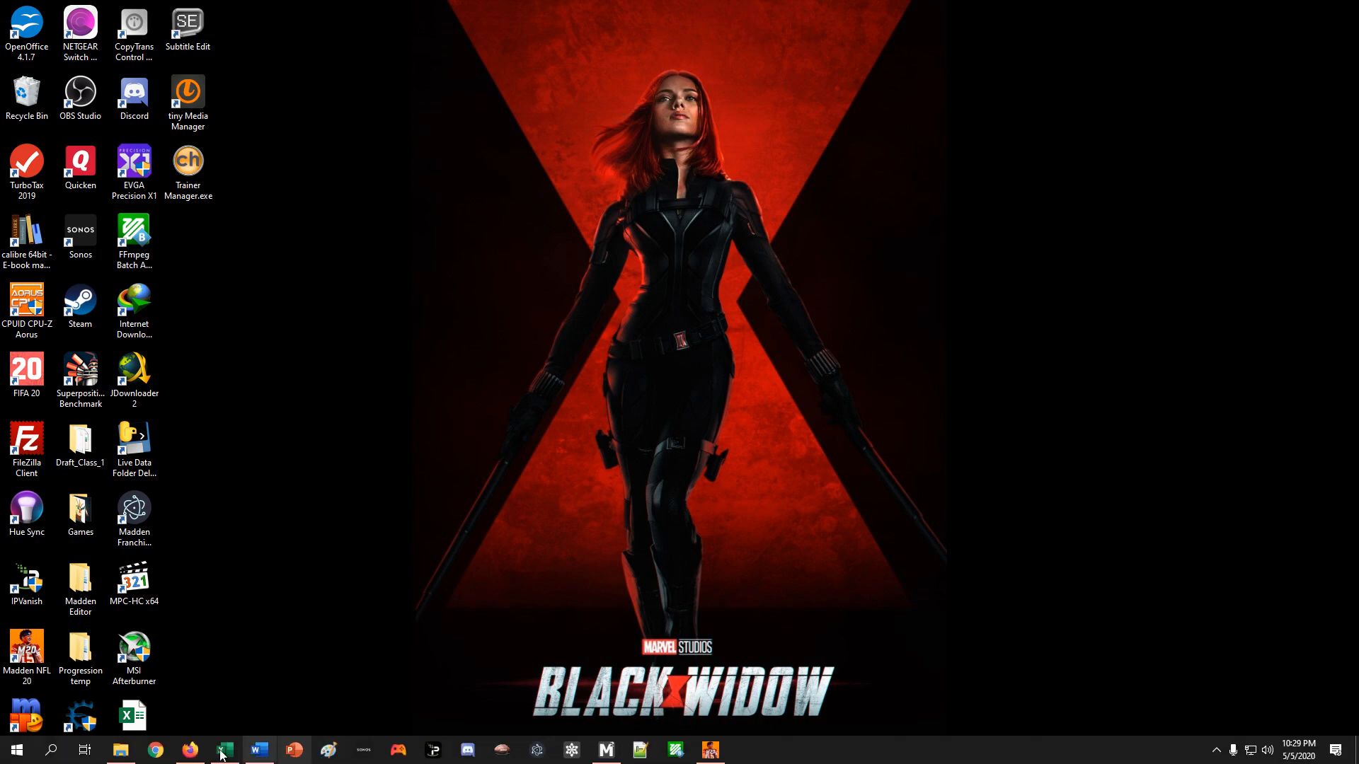
mouse_move(187, 749)
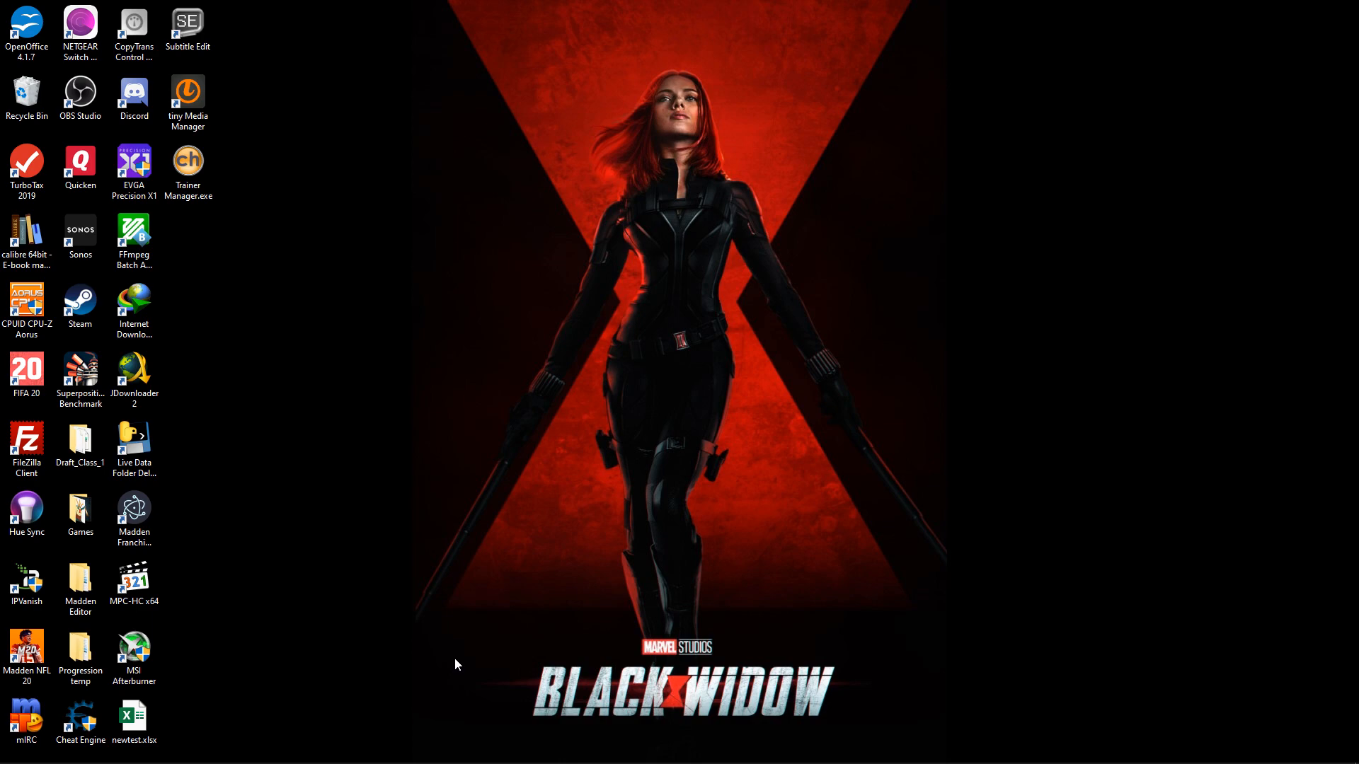
- Restore the Madden 20 Dynamic Progression Tool workbook from the taskbar
left_click(222, 751)
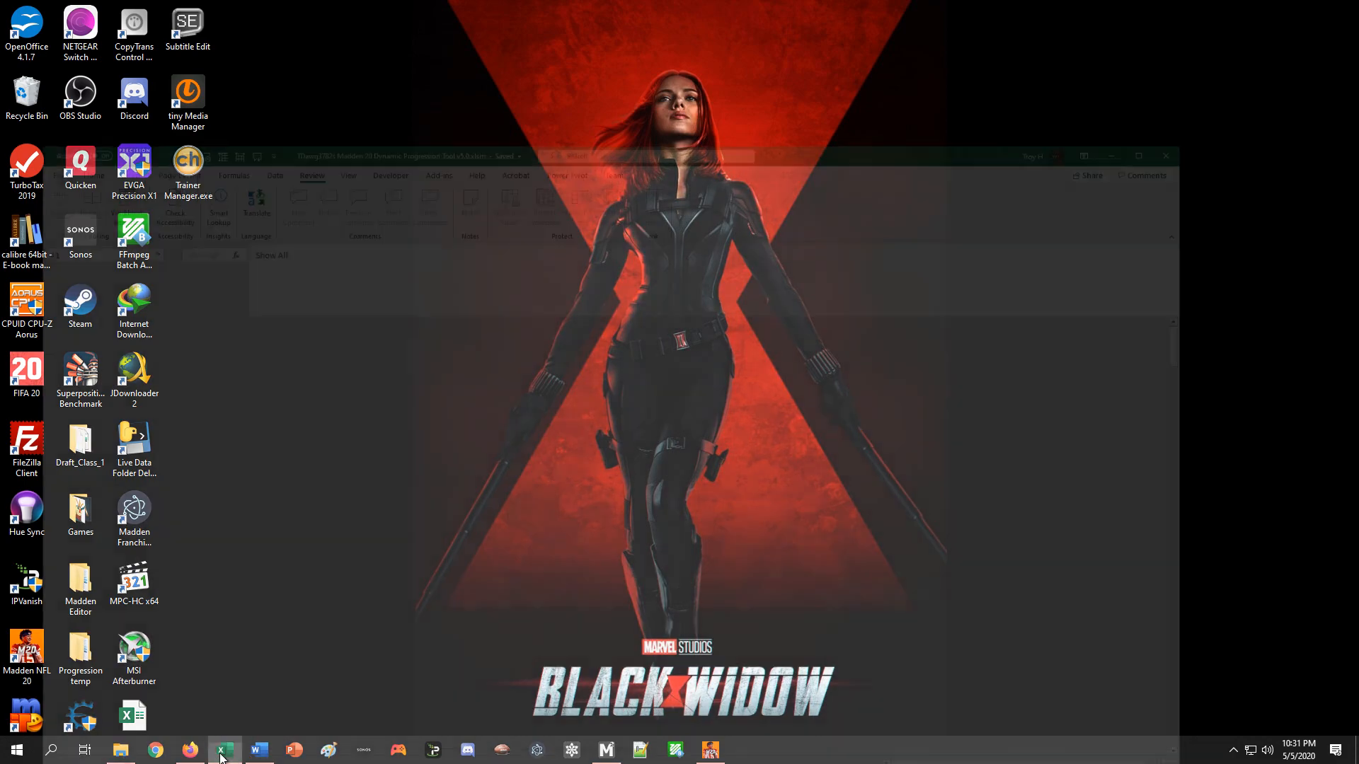
left_click(223, 750)
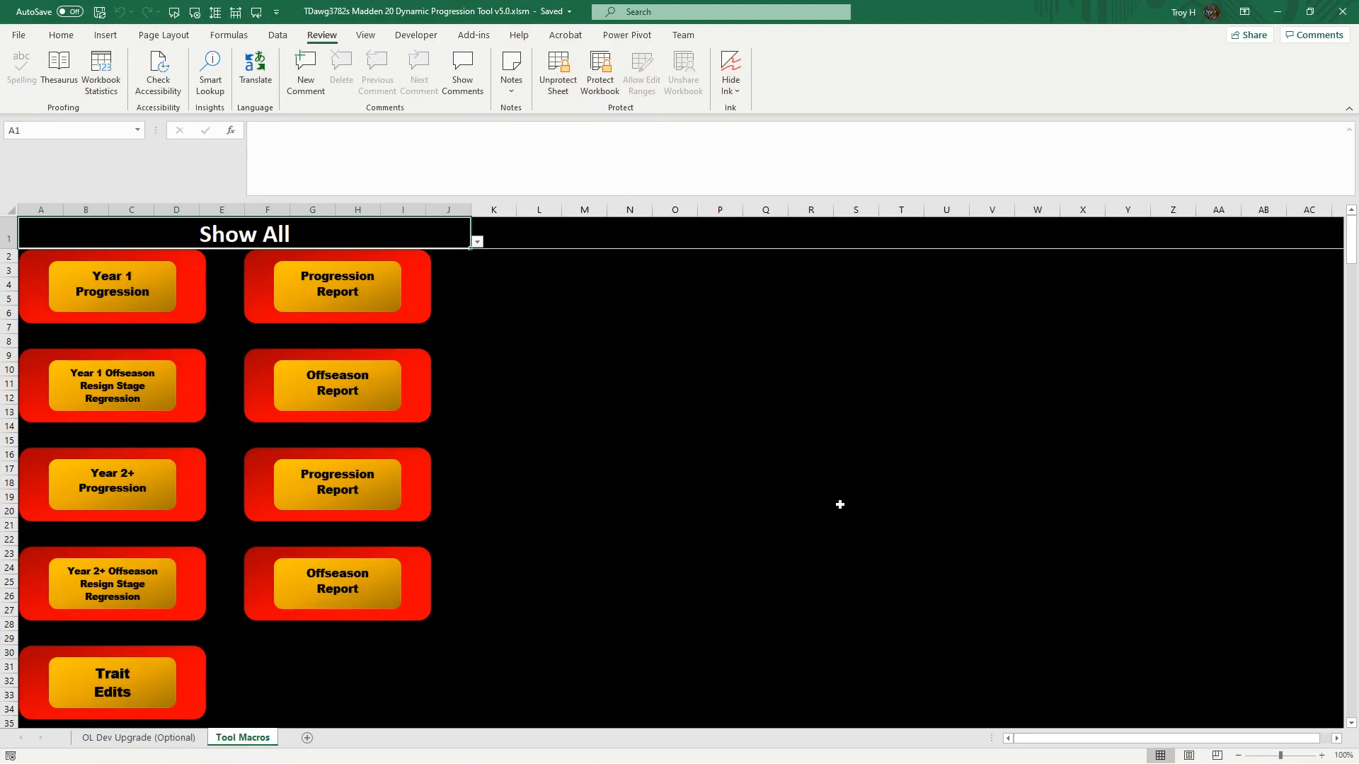
mouse_move(138, 312)
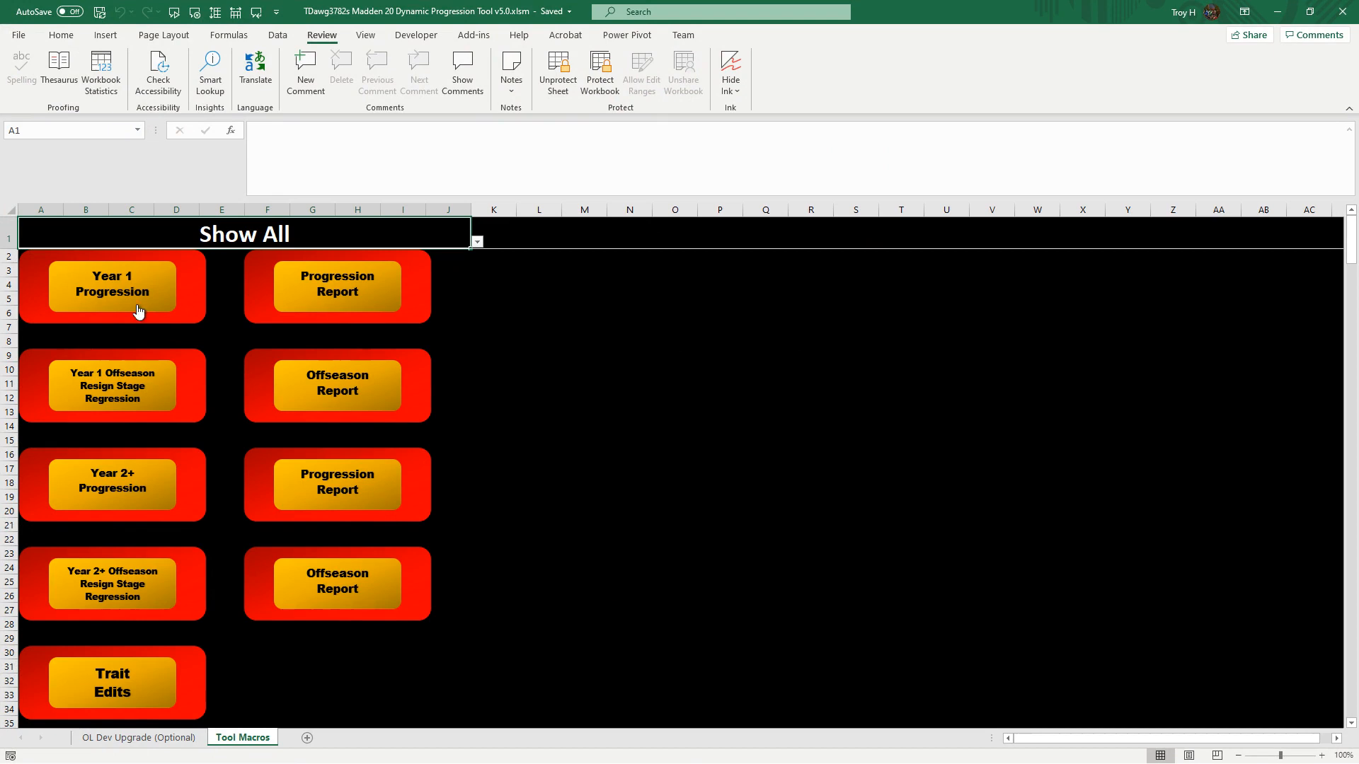
mouse_move(188, 627)
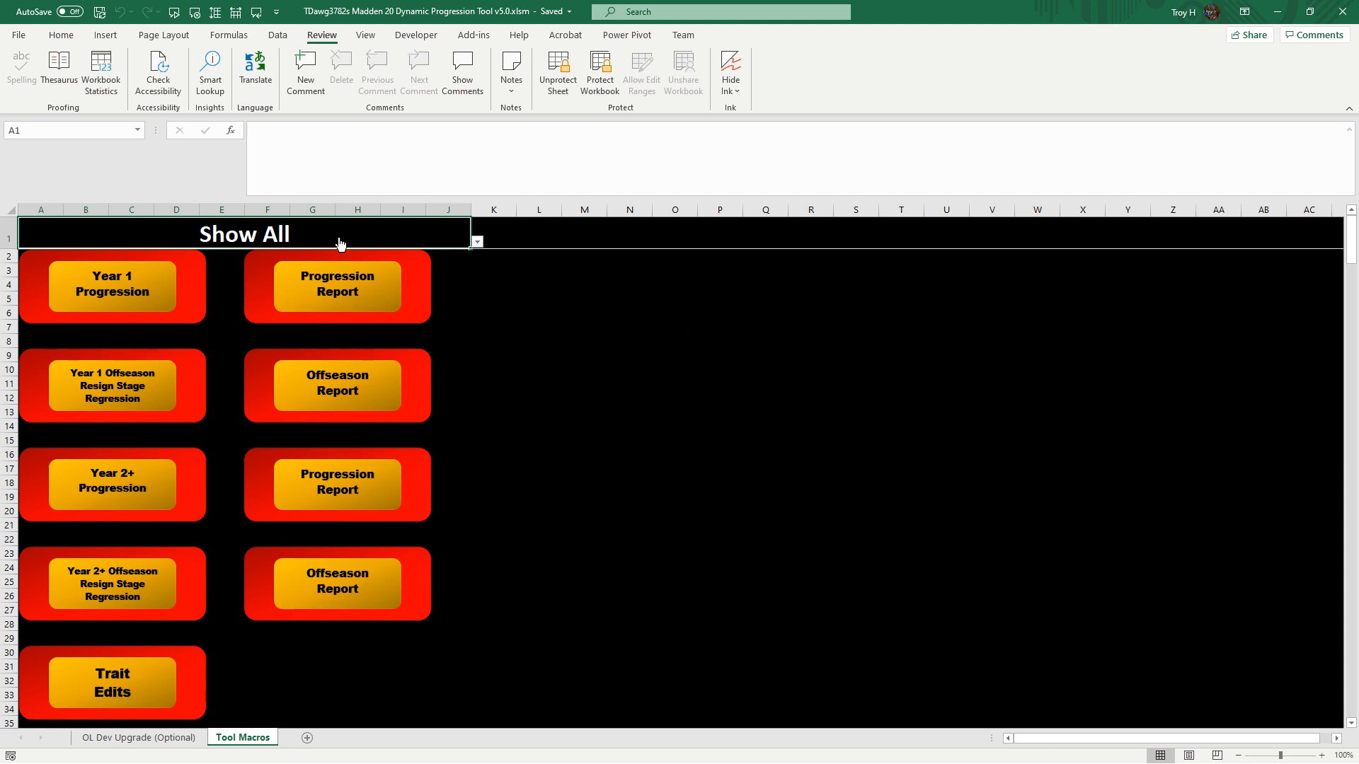
left_click(475, 241)
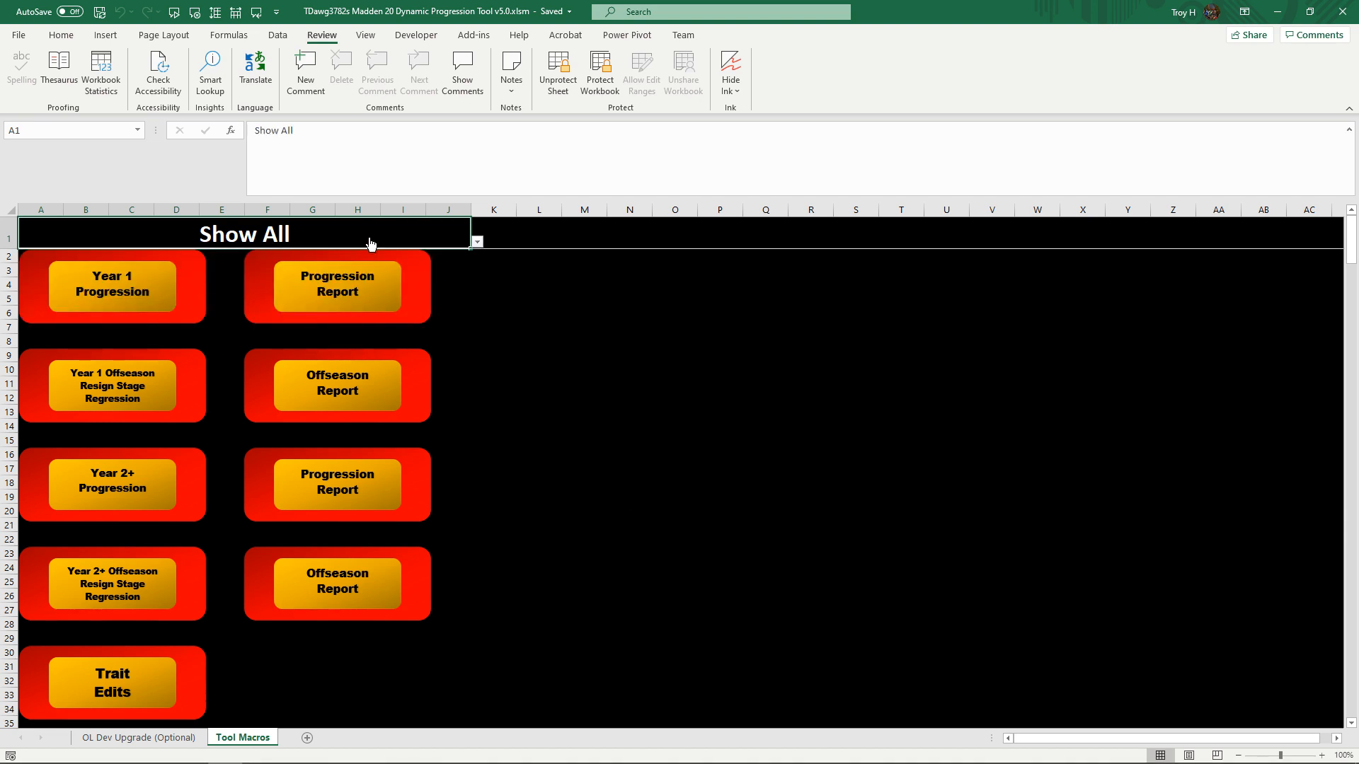
mouse_move(475, 352)
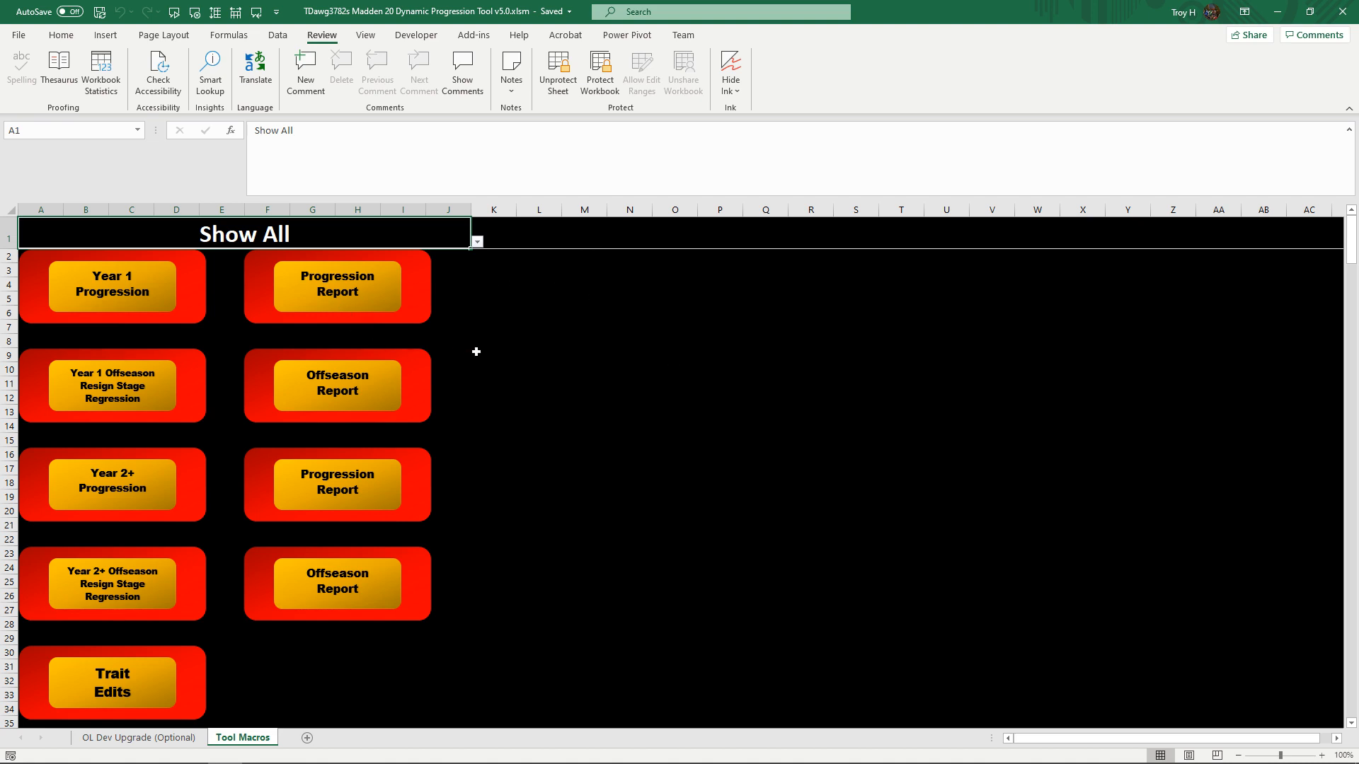
mouse_move(542, 410)
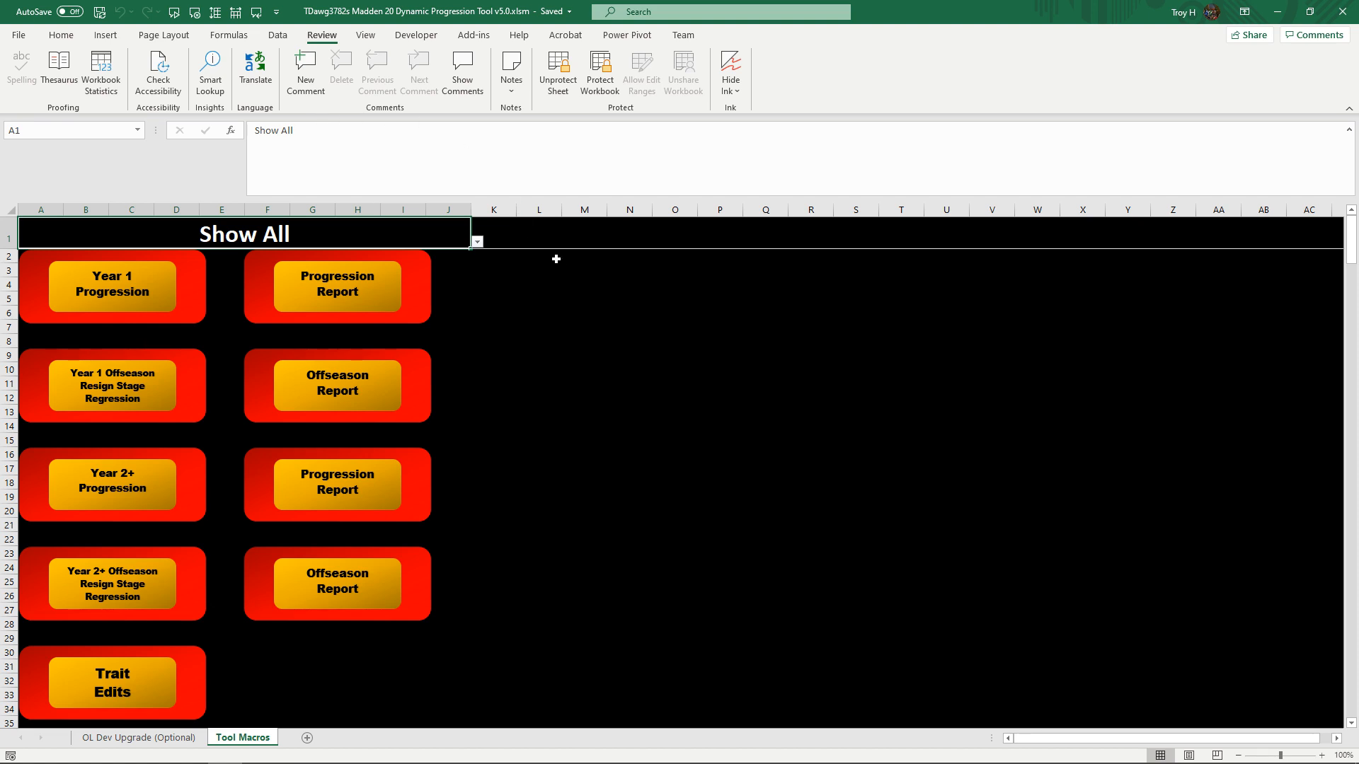
mouse_move(482, 256)
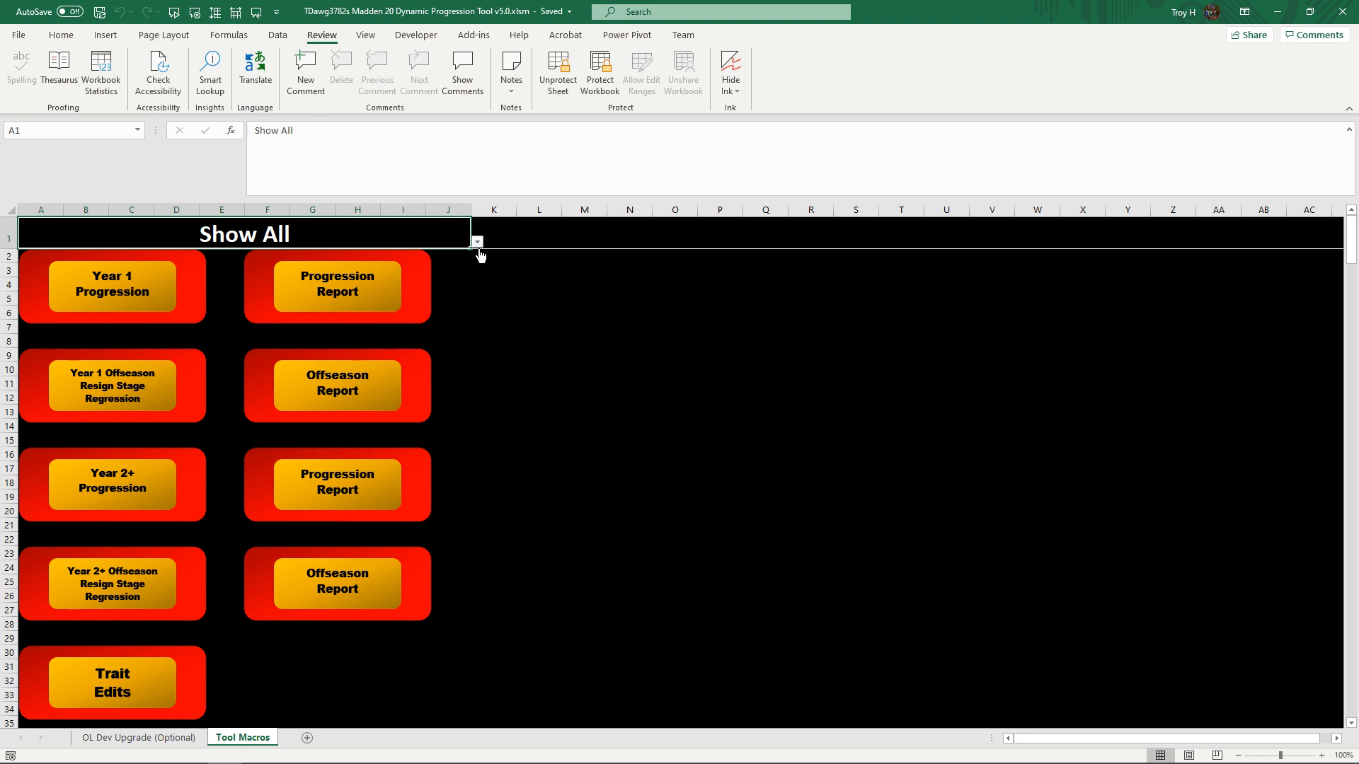
- Filter the Tool Macros sheet to 1st Time Running Progression, then 1st Time Running Offseason Regression
left_click(475, 240)
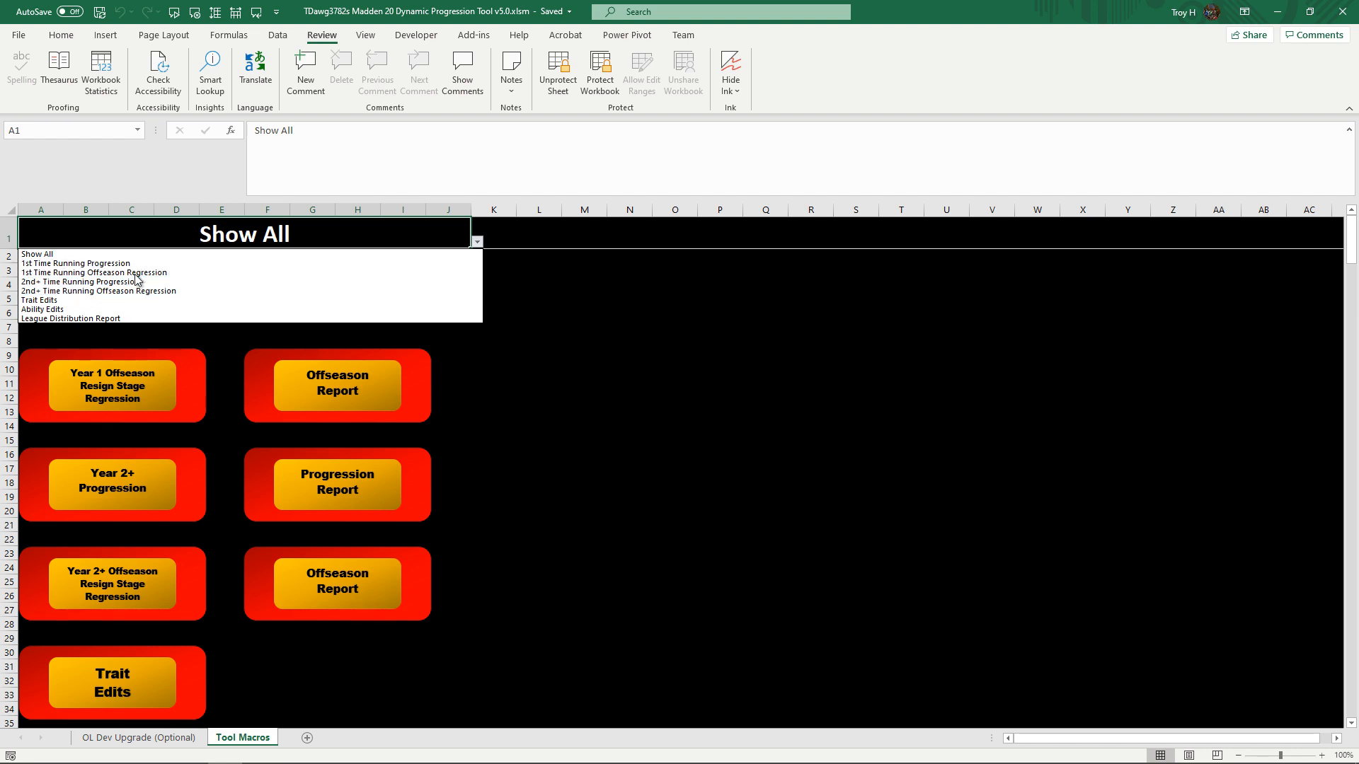
left_click(76, 263)
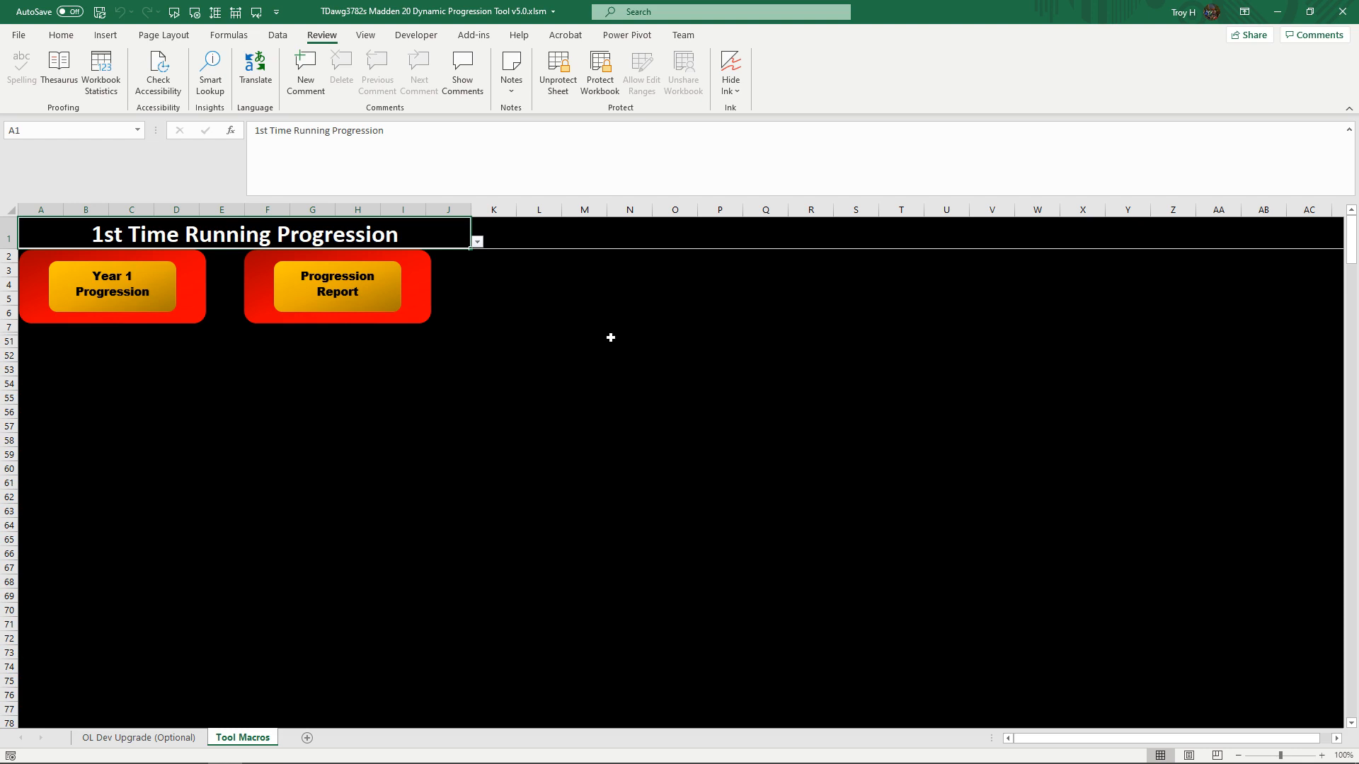
mouse_move(580, 341)
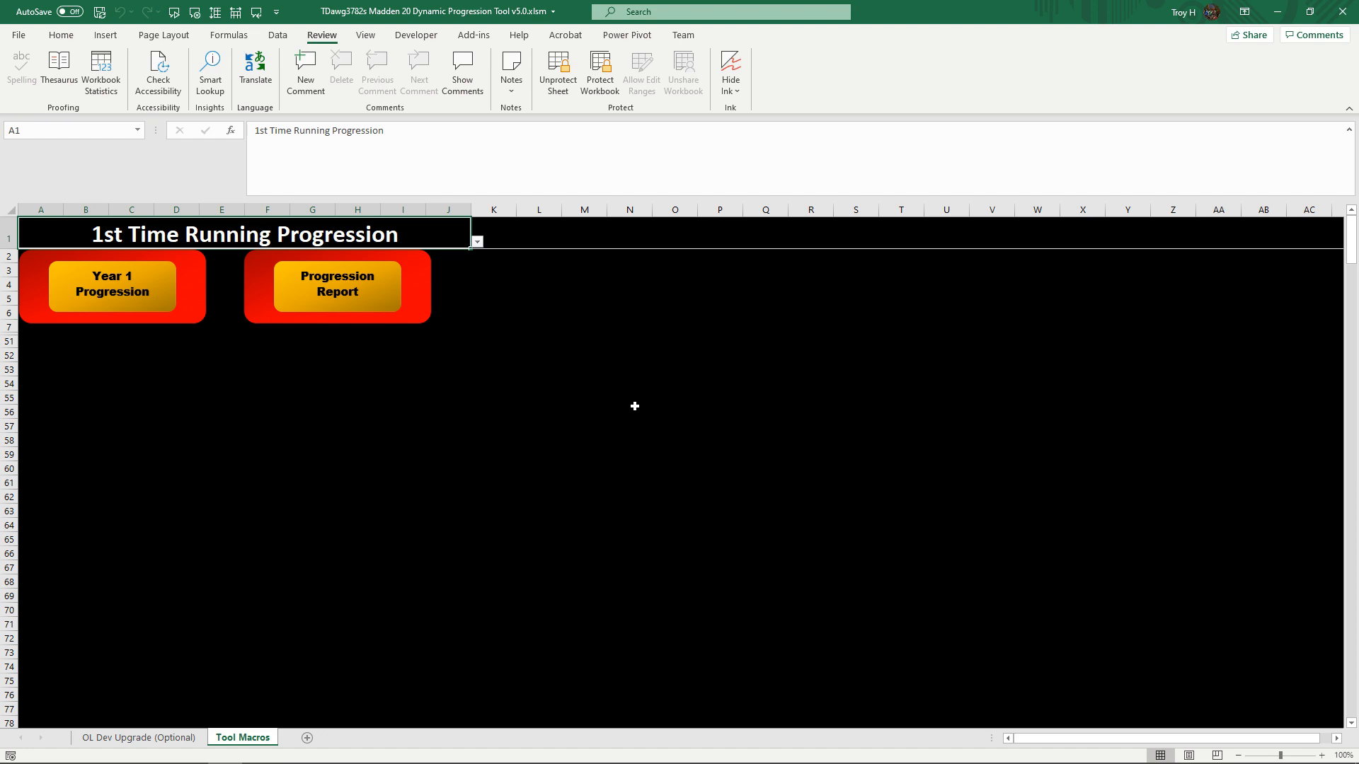
mouse_move(486, 258)
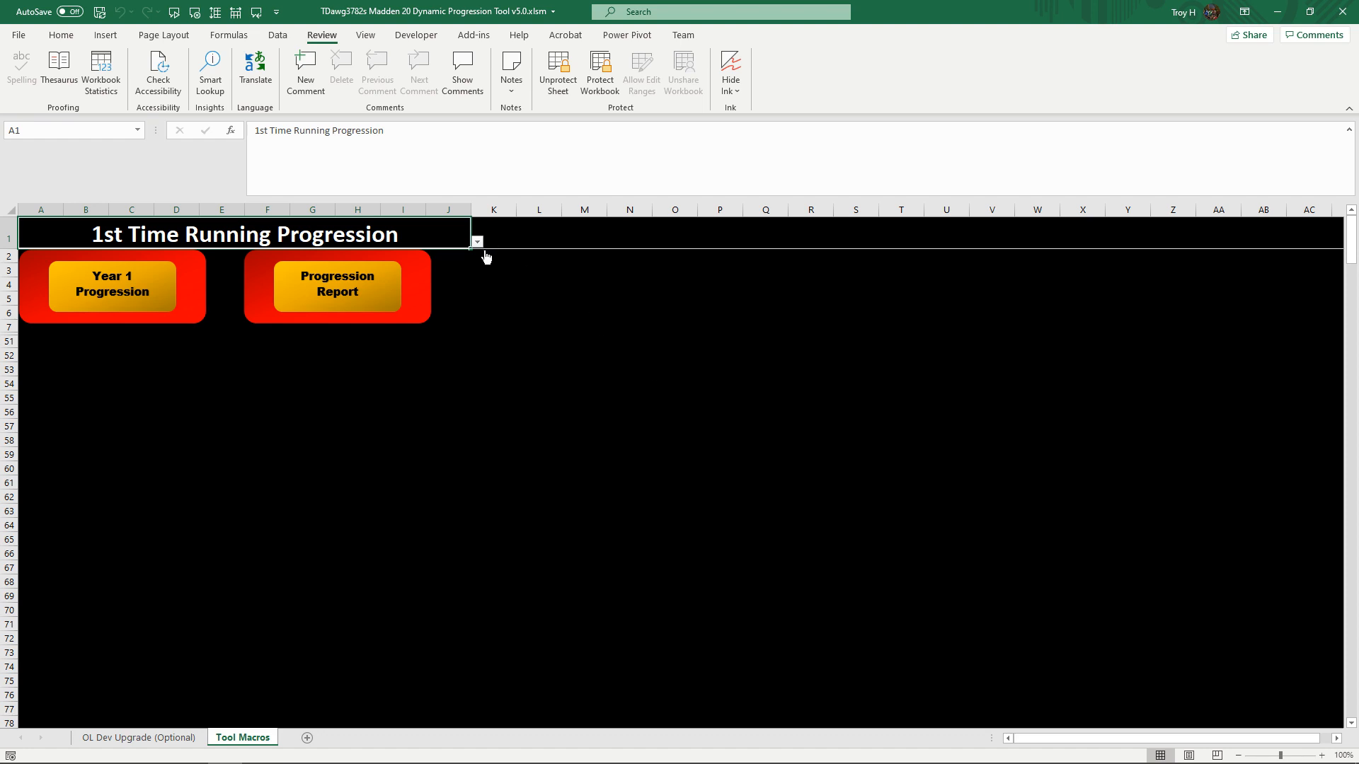
left_click(476, 241)
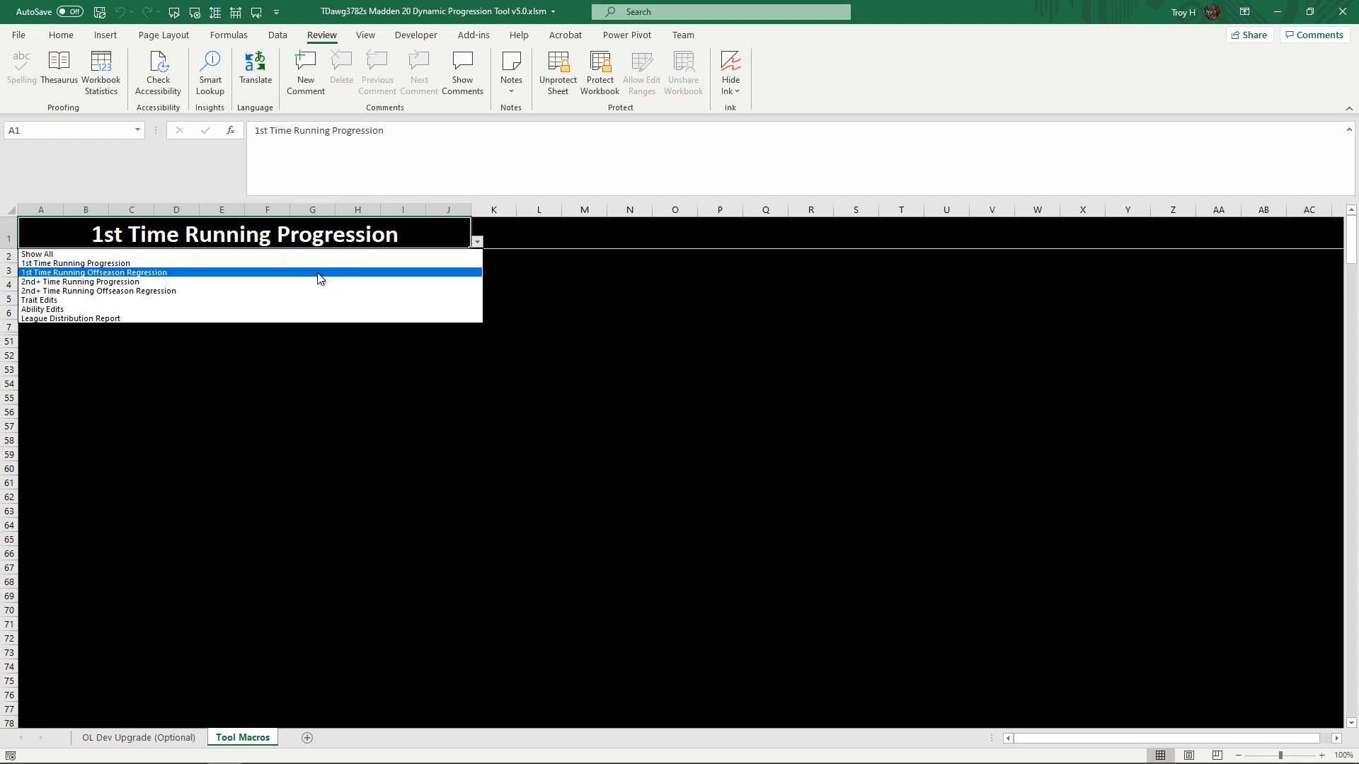
left_click(94, 271)
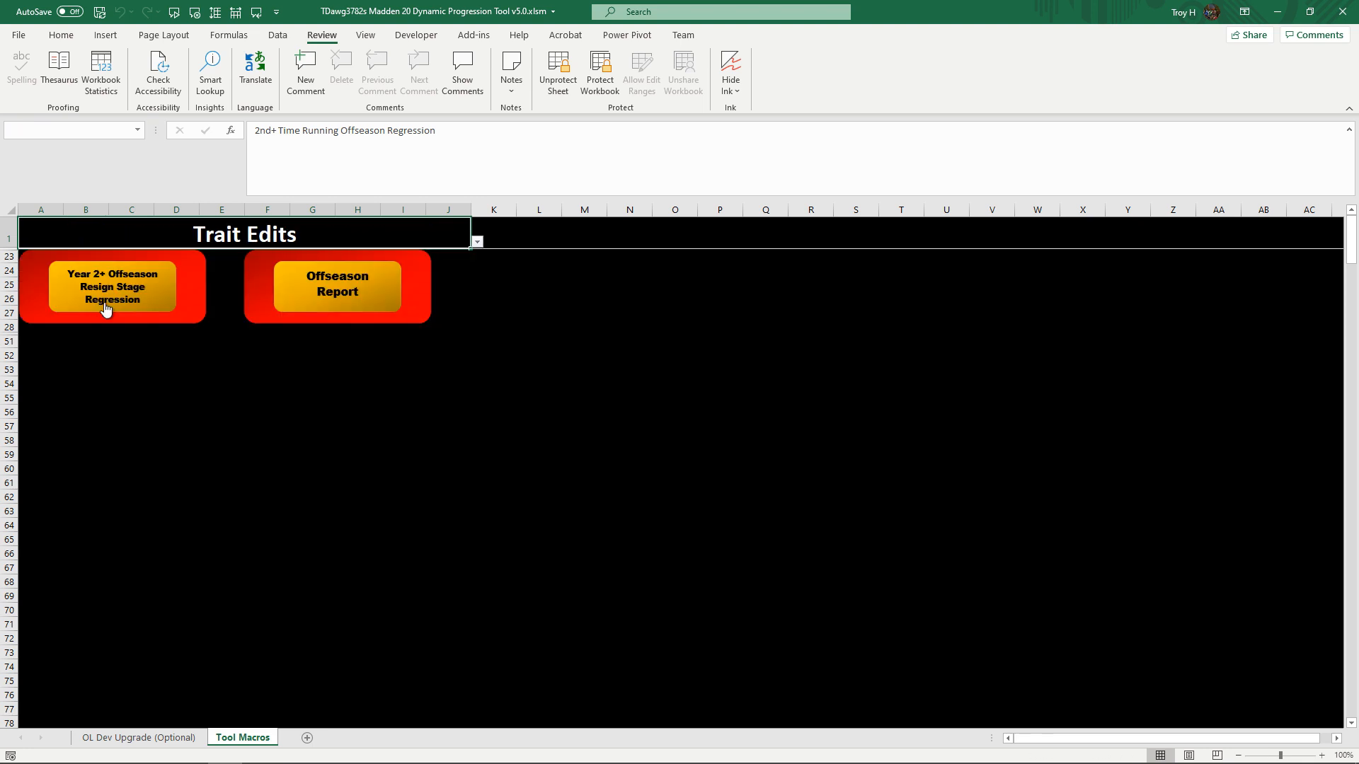
- Filter to Ability Edits, then to League Distribution Report with its single macro button
left_click(477, 241)
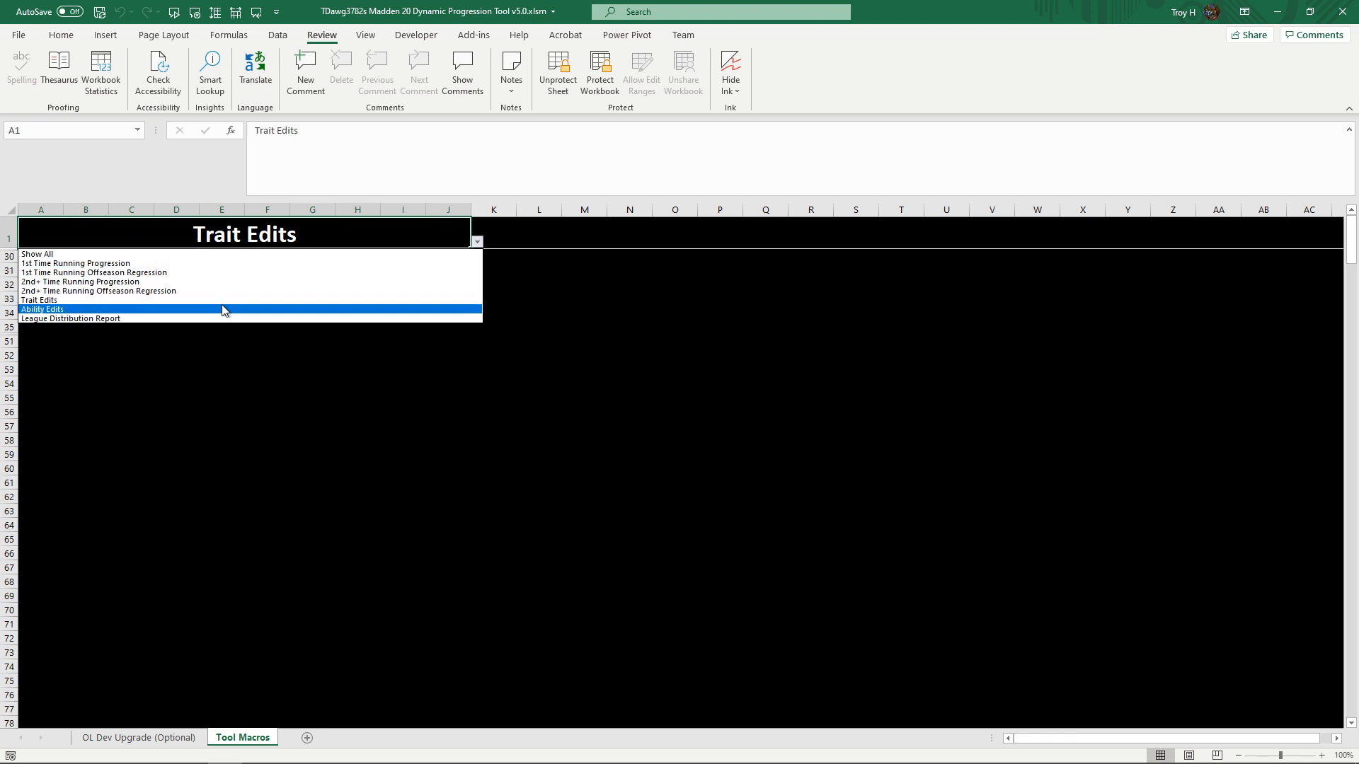
left_click(41, 310)
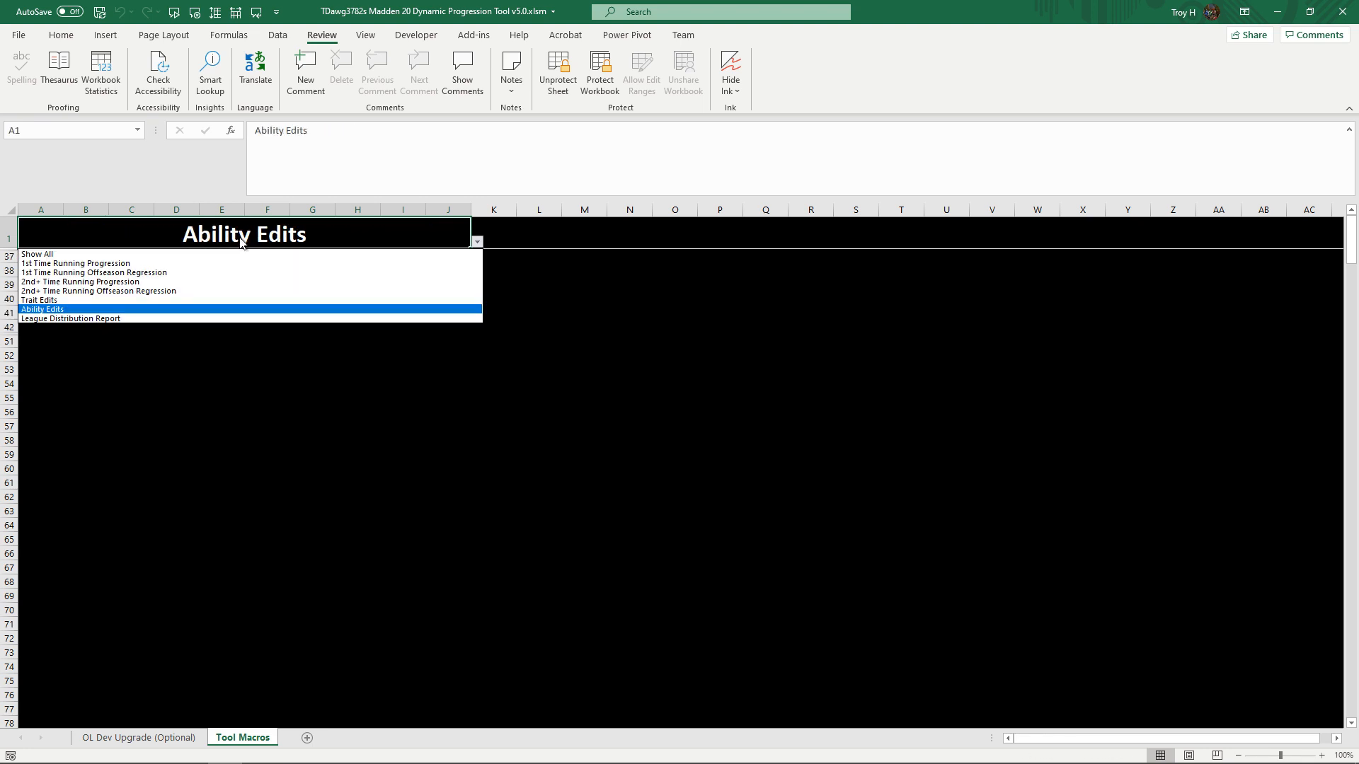
left_click(71, 319)
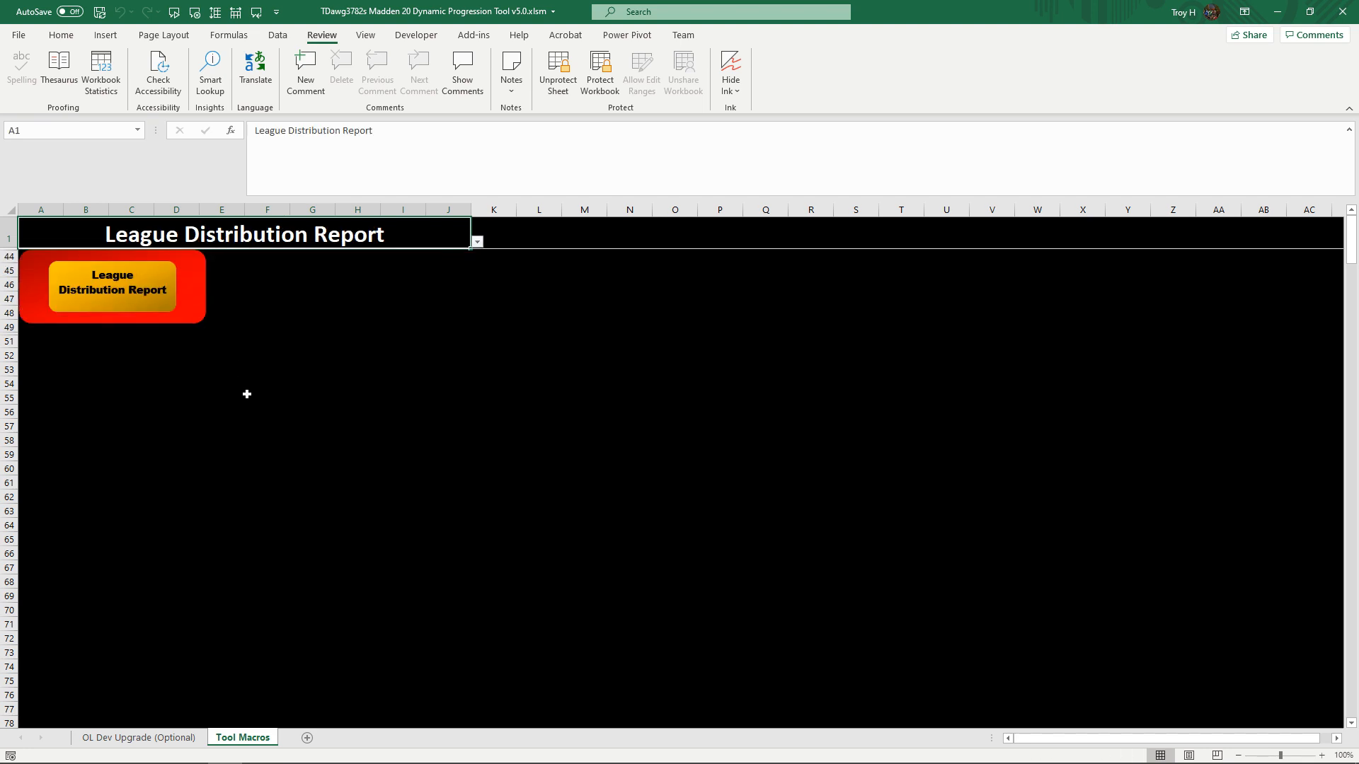
mouse_move(257, 419)
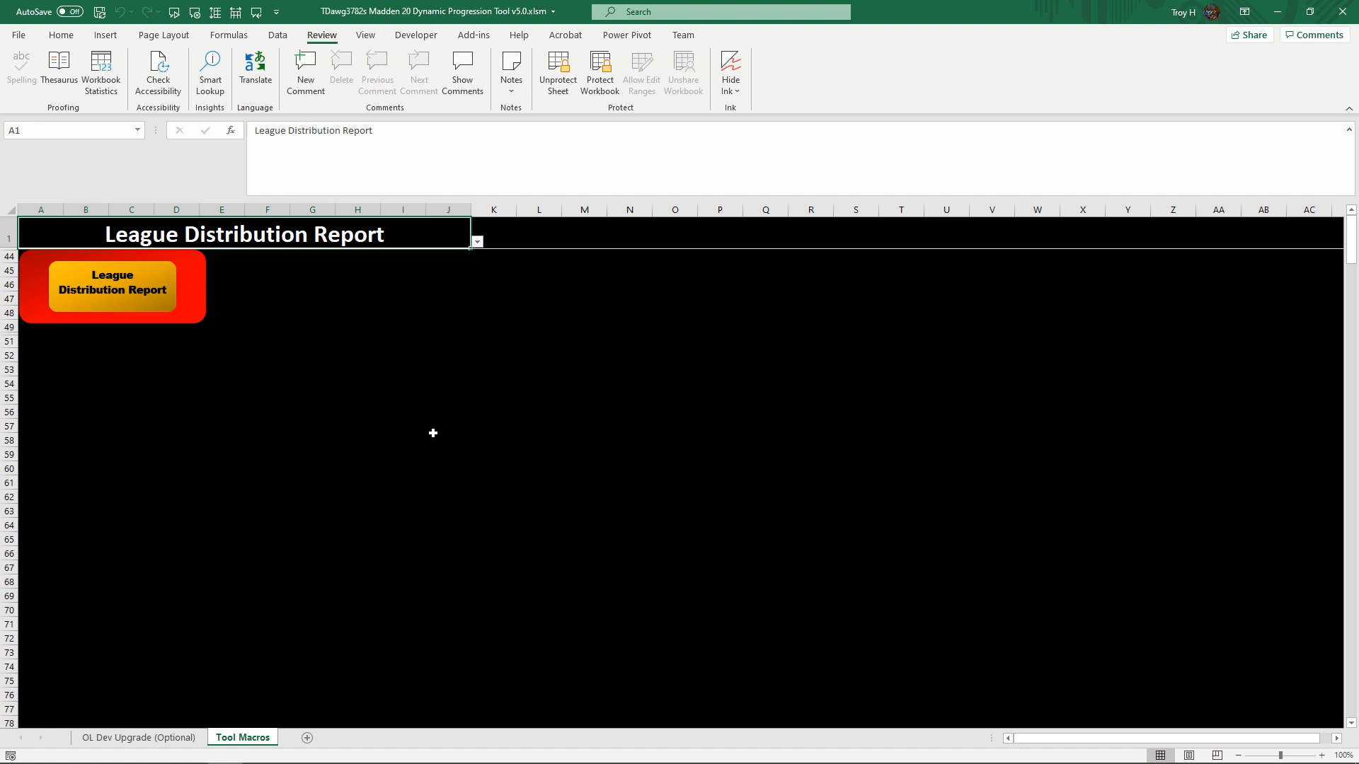
mouse_move(376, 254)
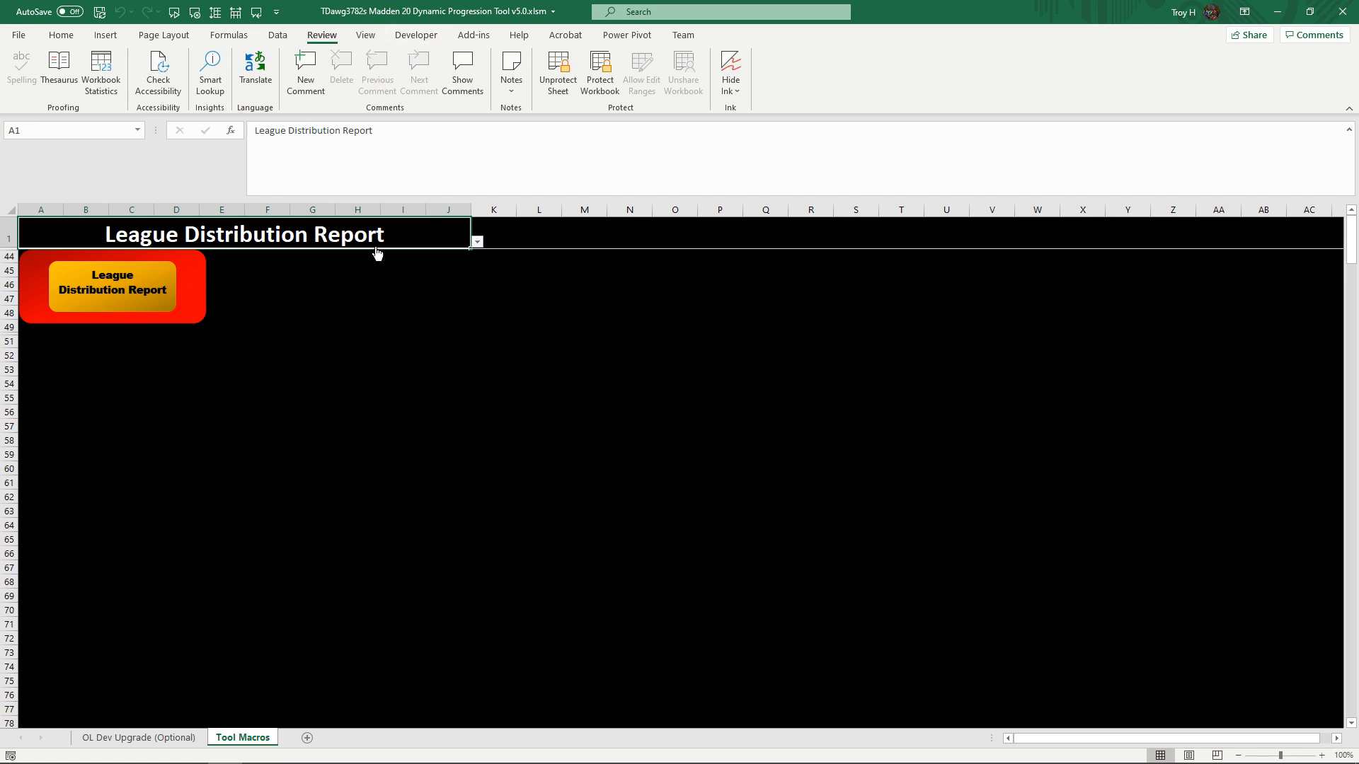
- Set the Tool Macros filter back to Show All so every macro button appears
left_click(476, 240)
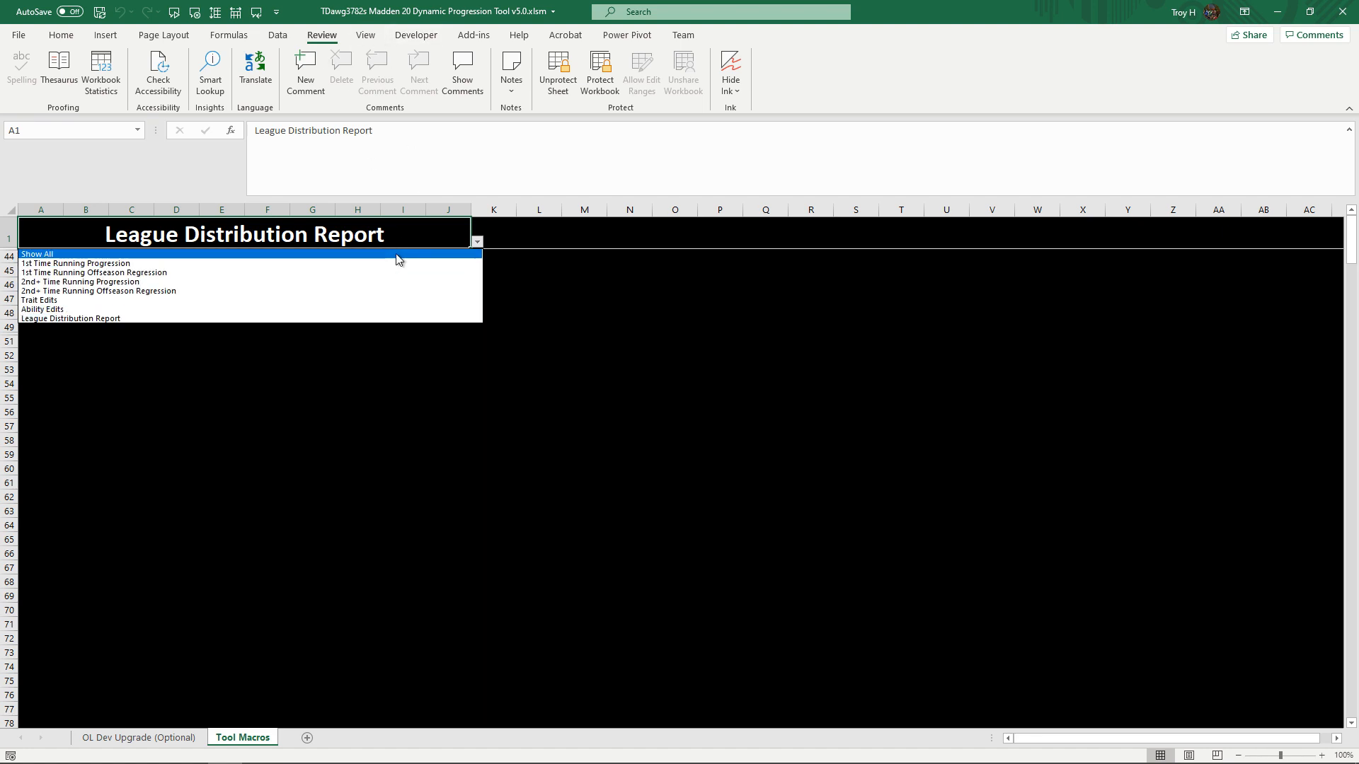
left_click(36, 253)
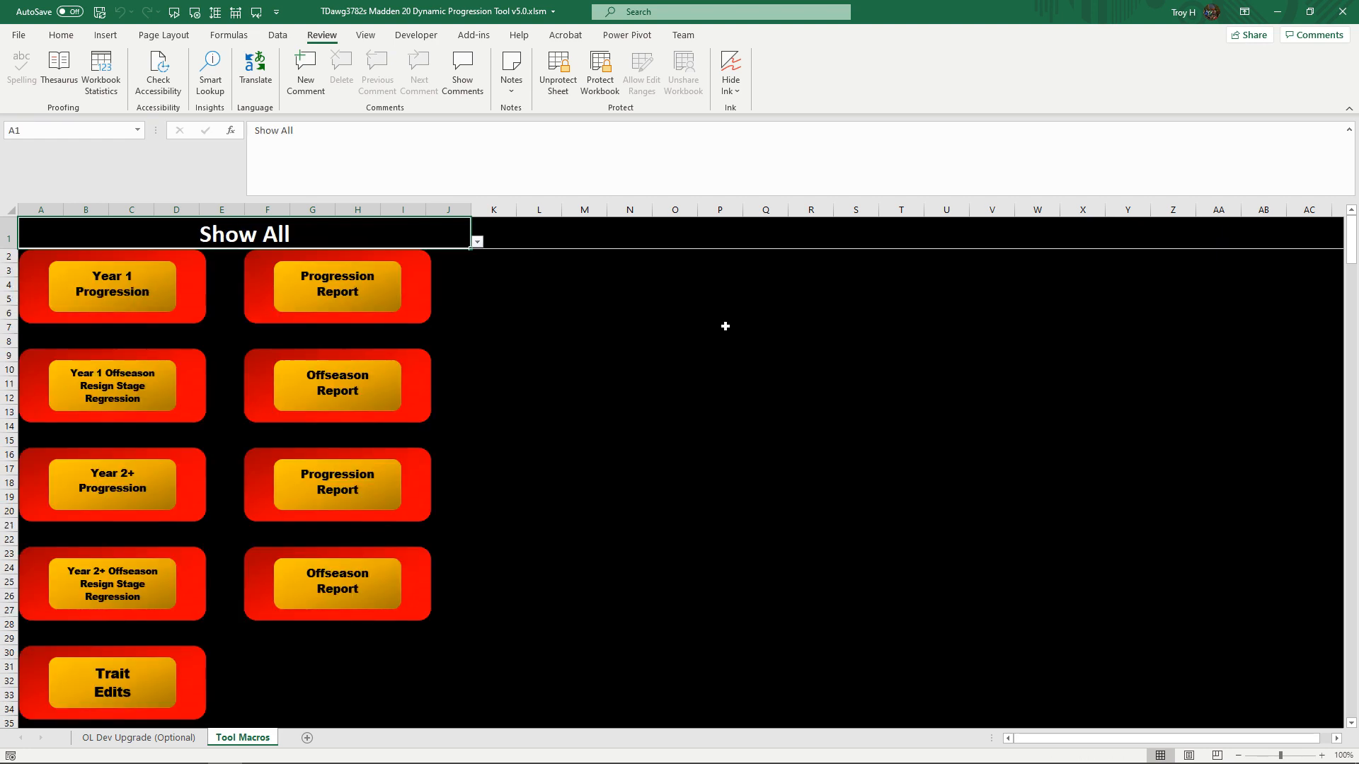
mouse_move(555, 715)
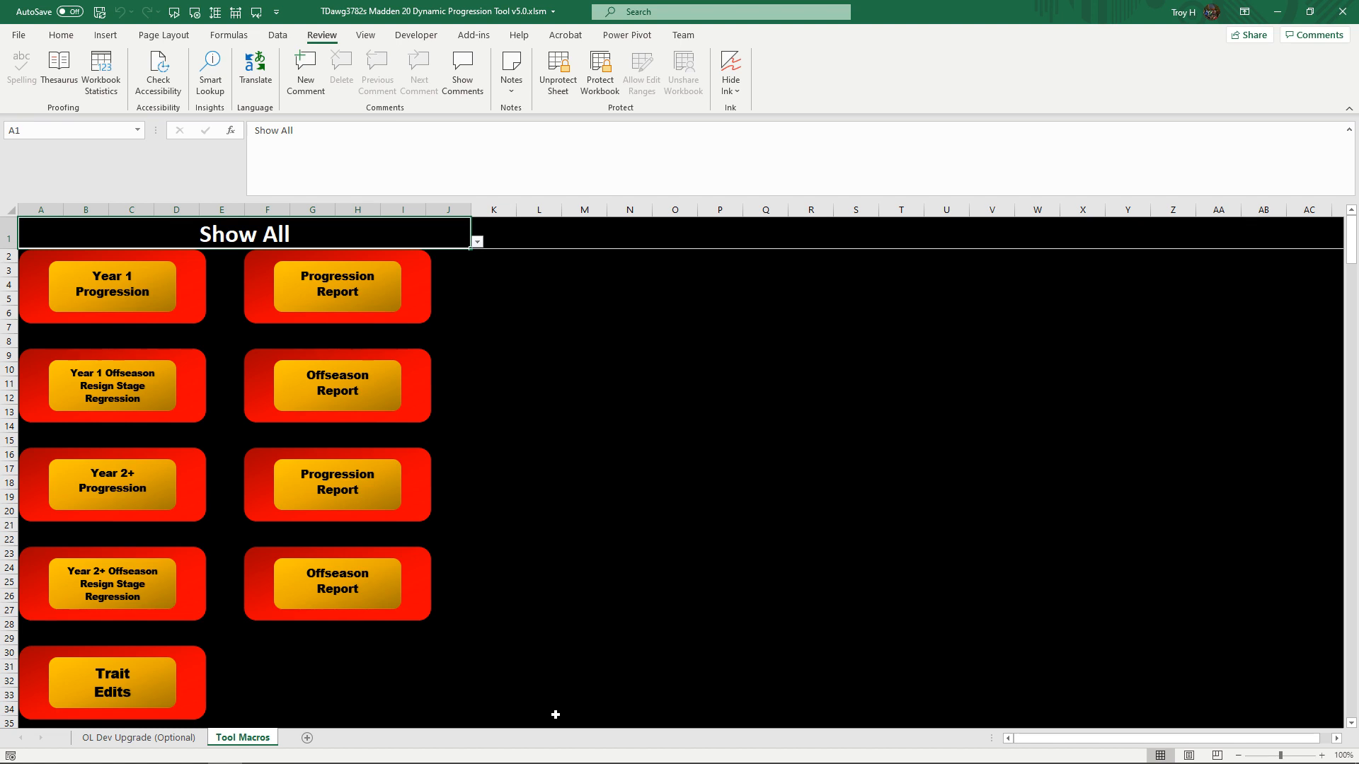
mouse_move(228, 357)
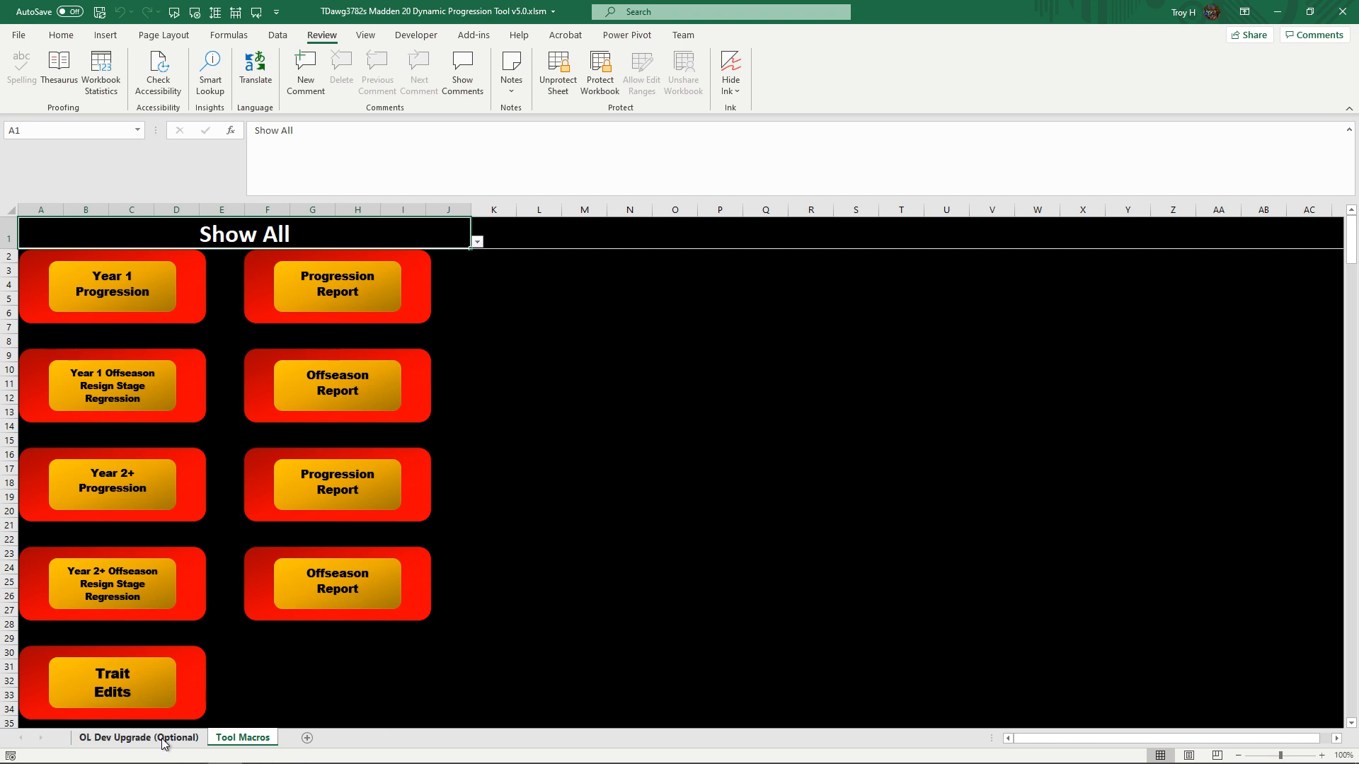
- Switch to the OL Dev Upgrade (Optional) sheet with its Position and Dev Upgrade? table
left_click(137, 737)
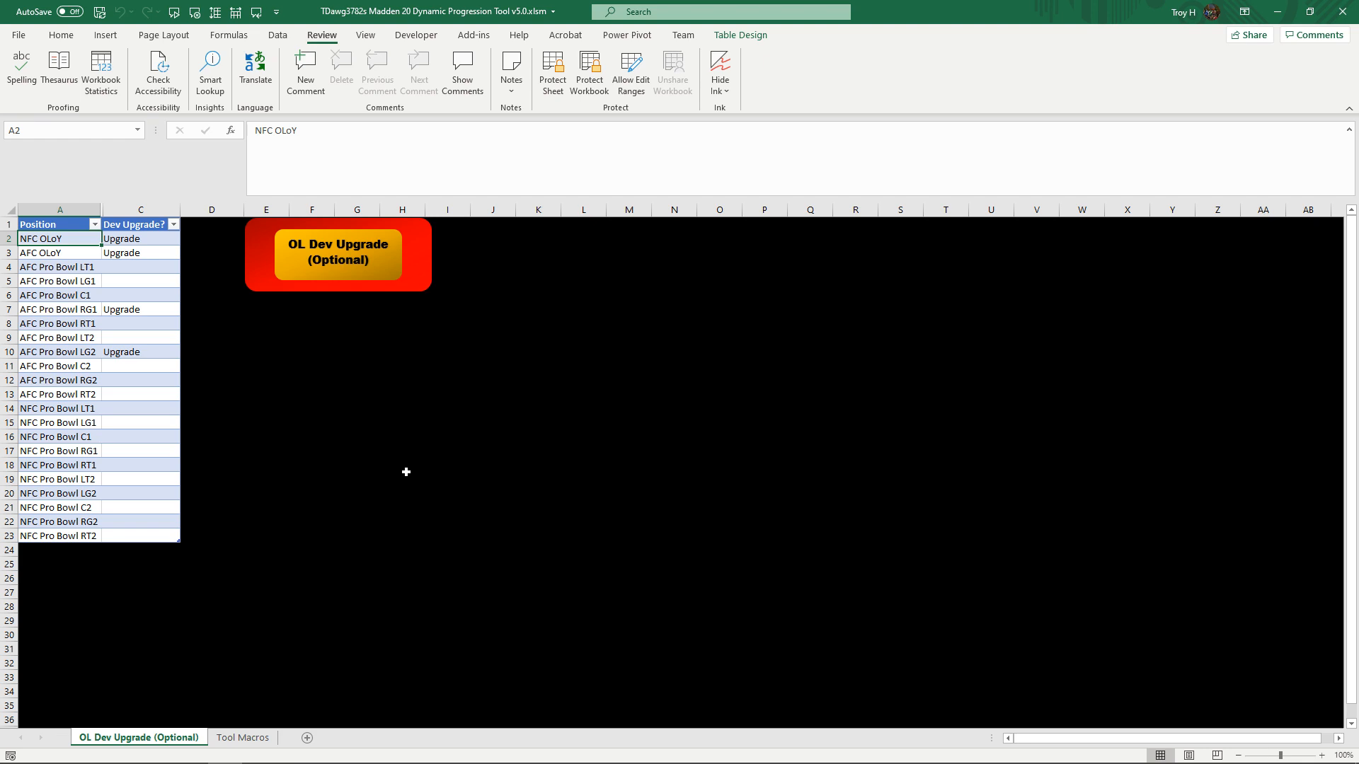
mouse_move(420, 624)
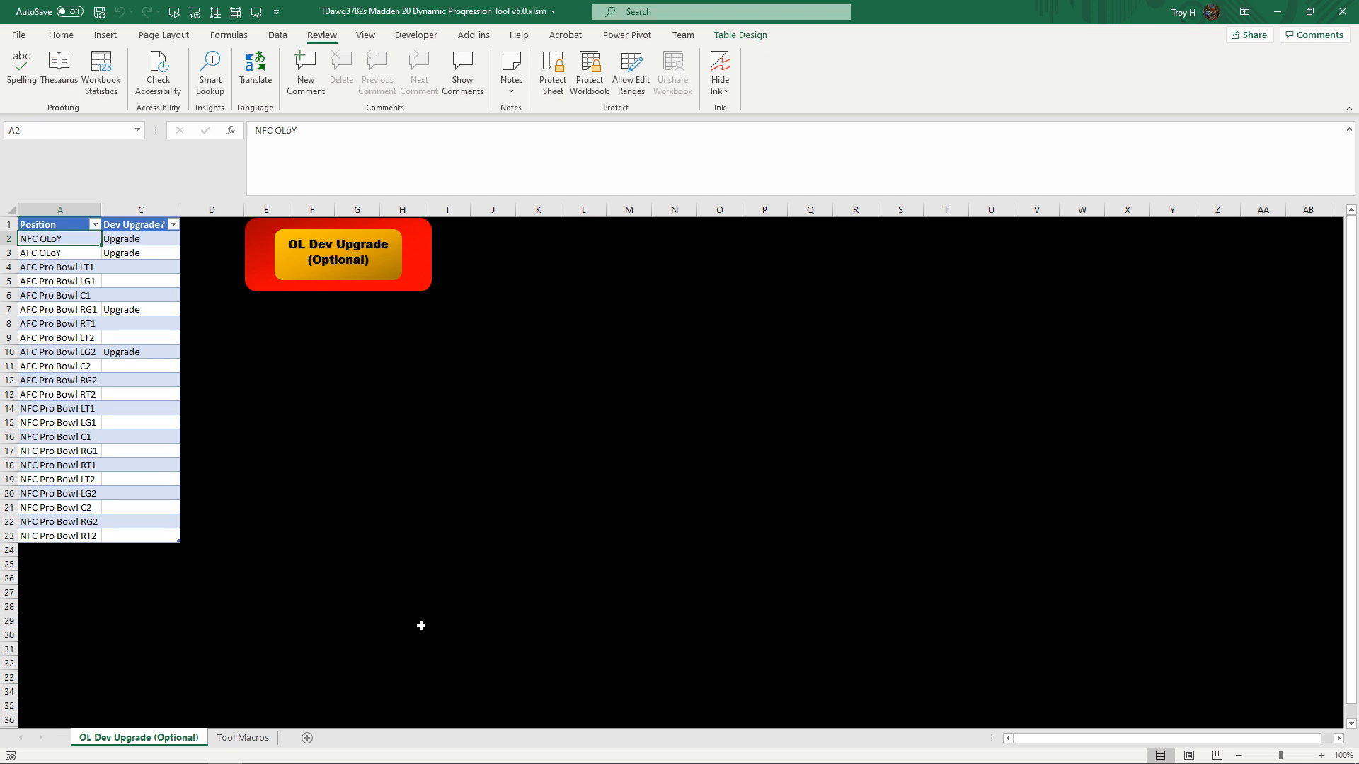
left_click(242, 737)
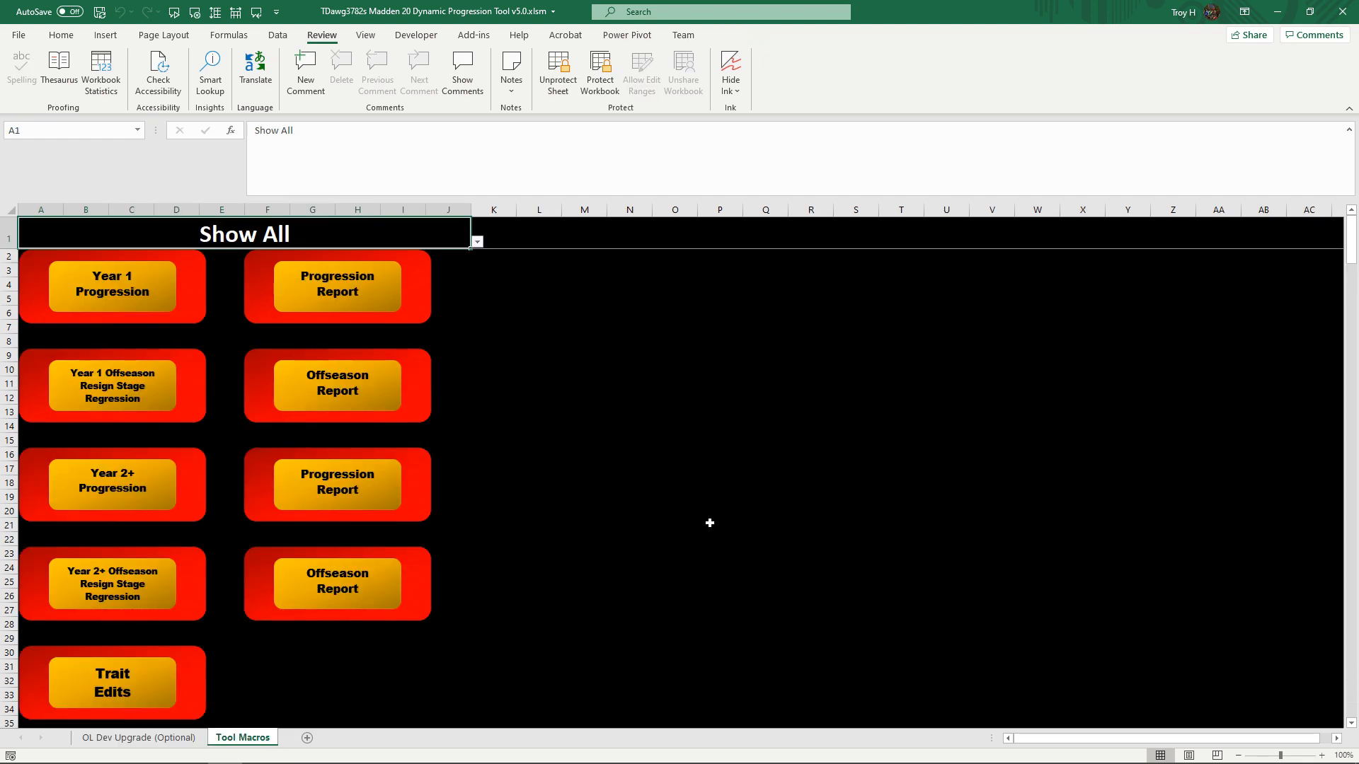
mouse_move(757, 495)
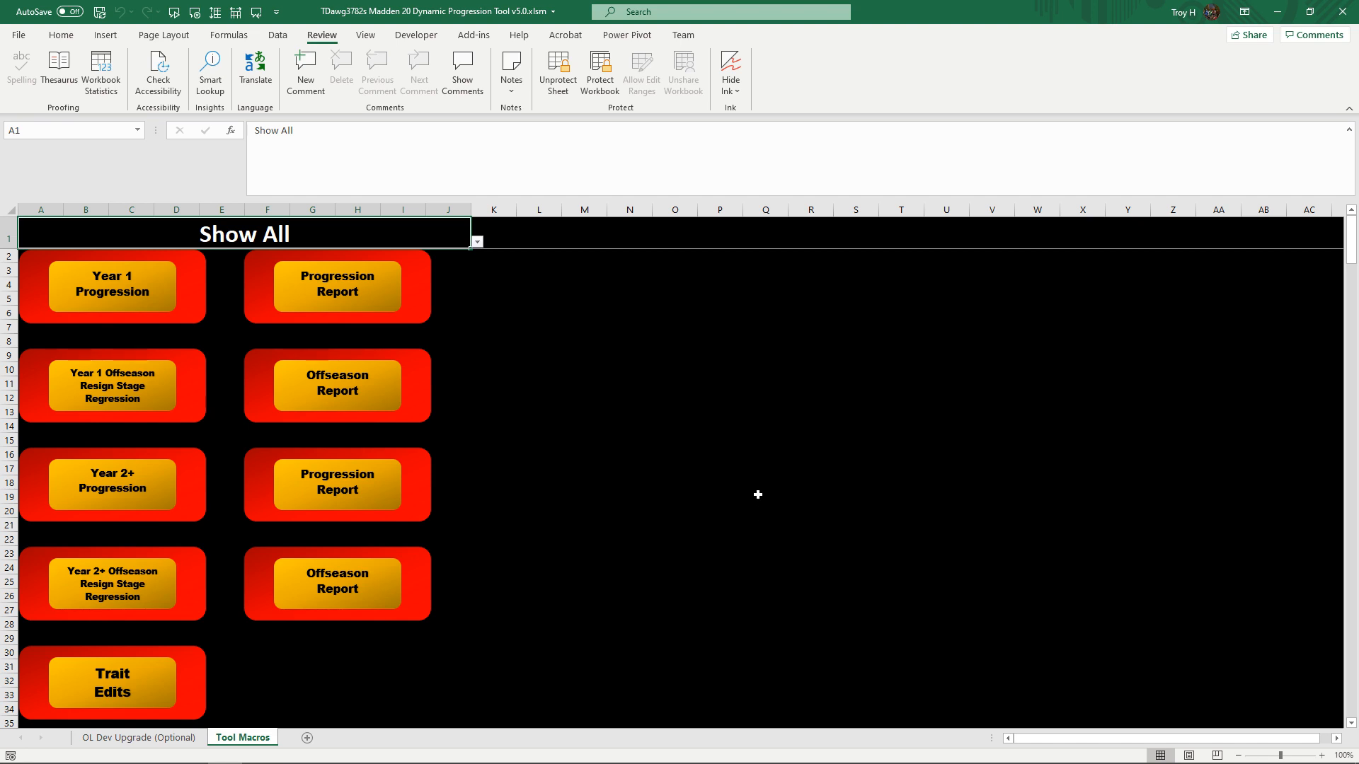
mouse_move(651, 361)
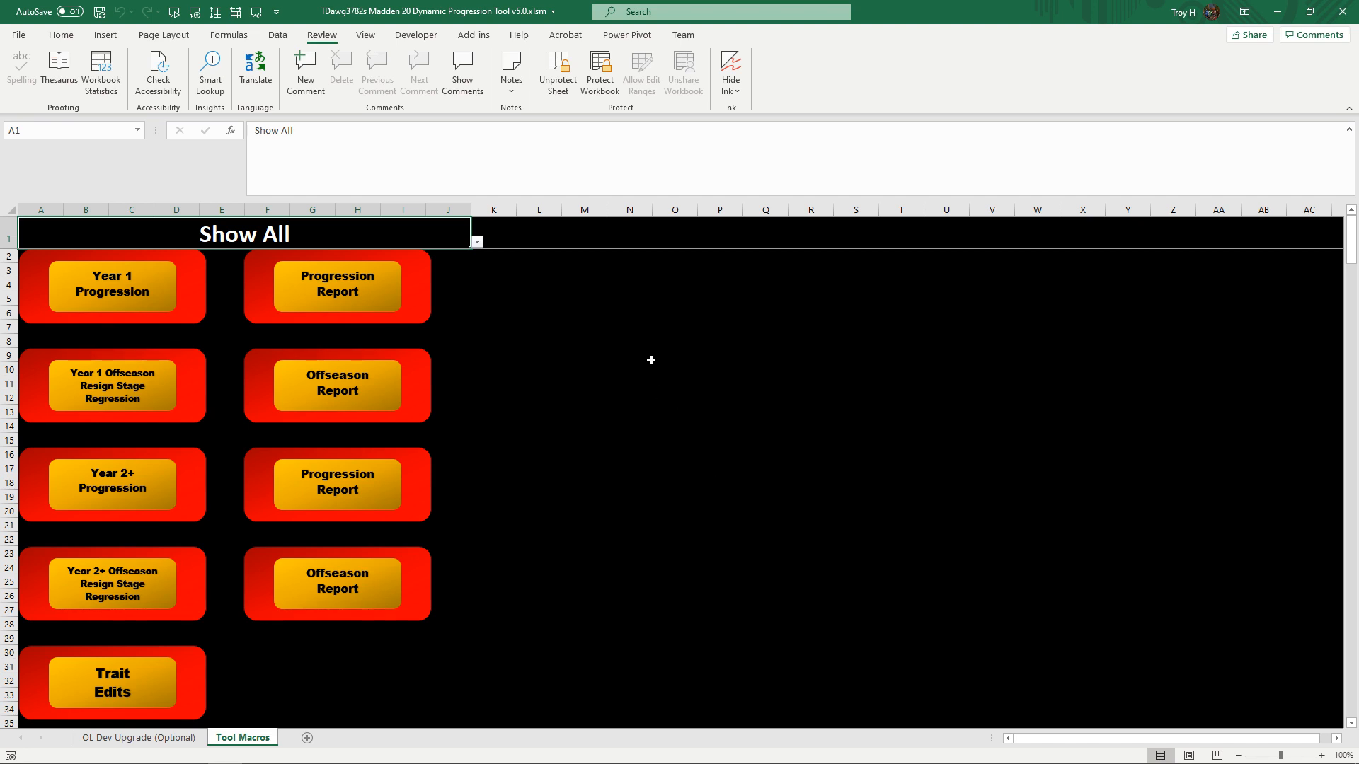
mouse_move(125, 399)
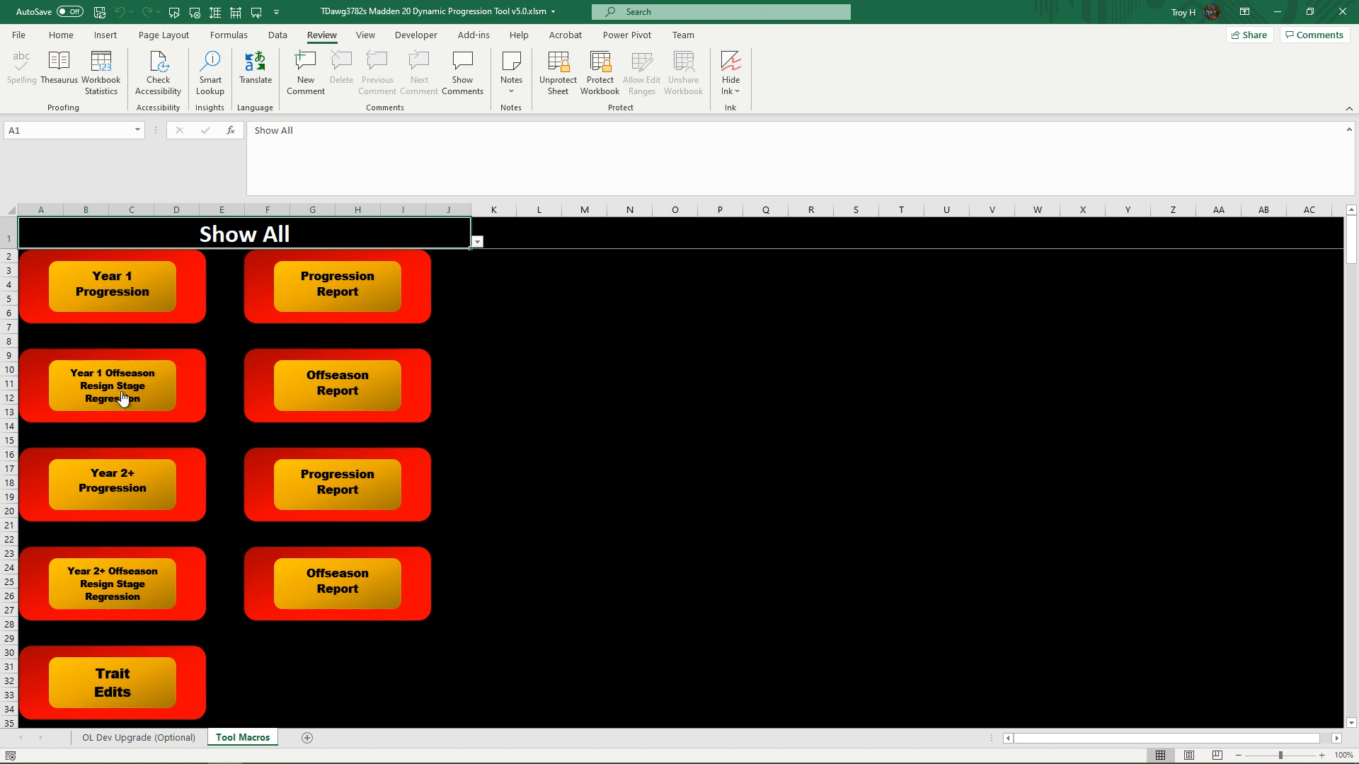
mouse_move(110, 596)
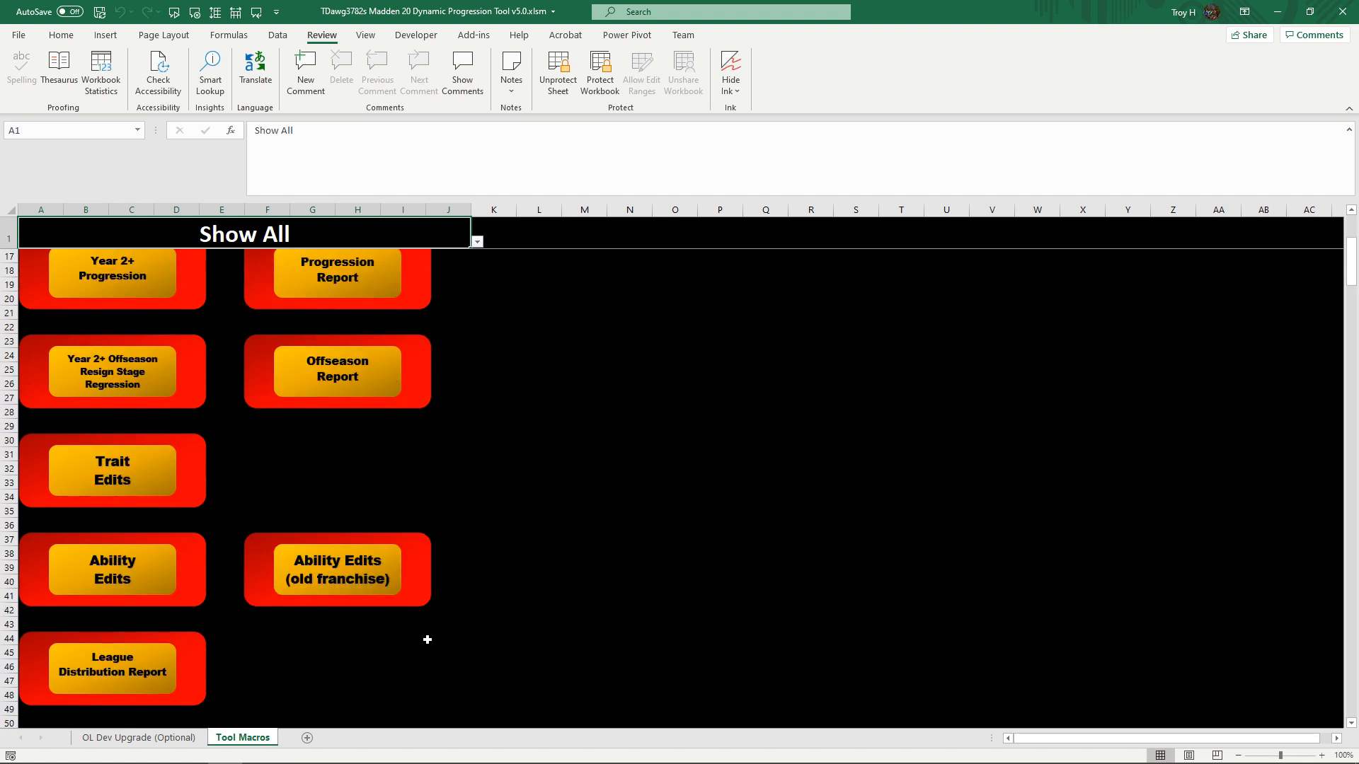
mouse_move(473, 501)
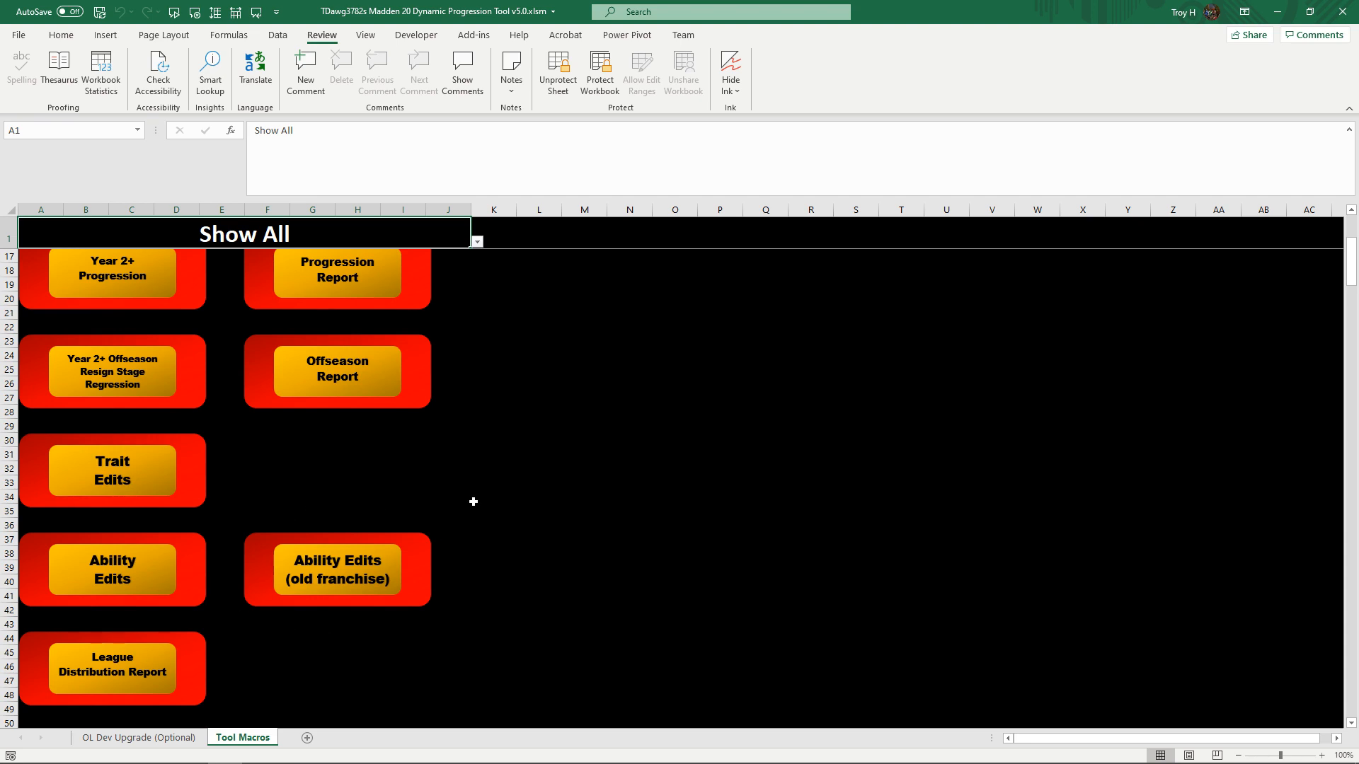
scroll("down", 3)
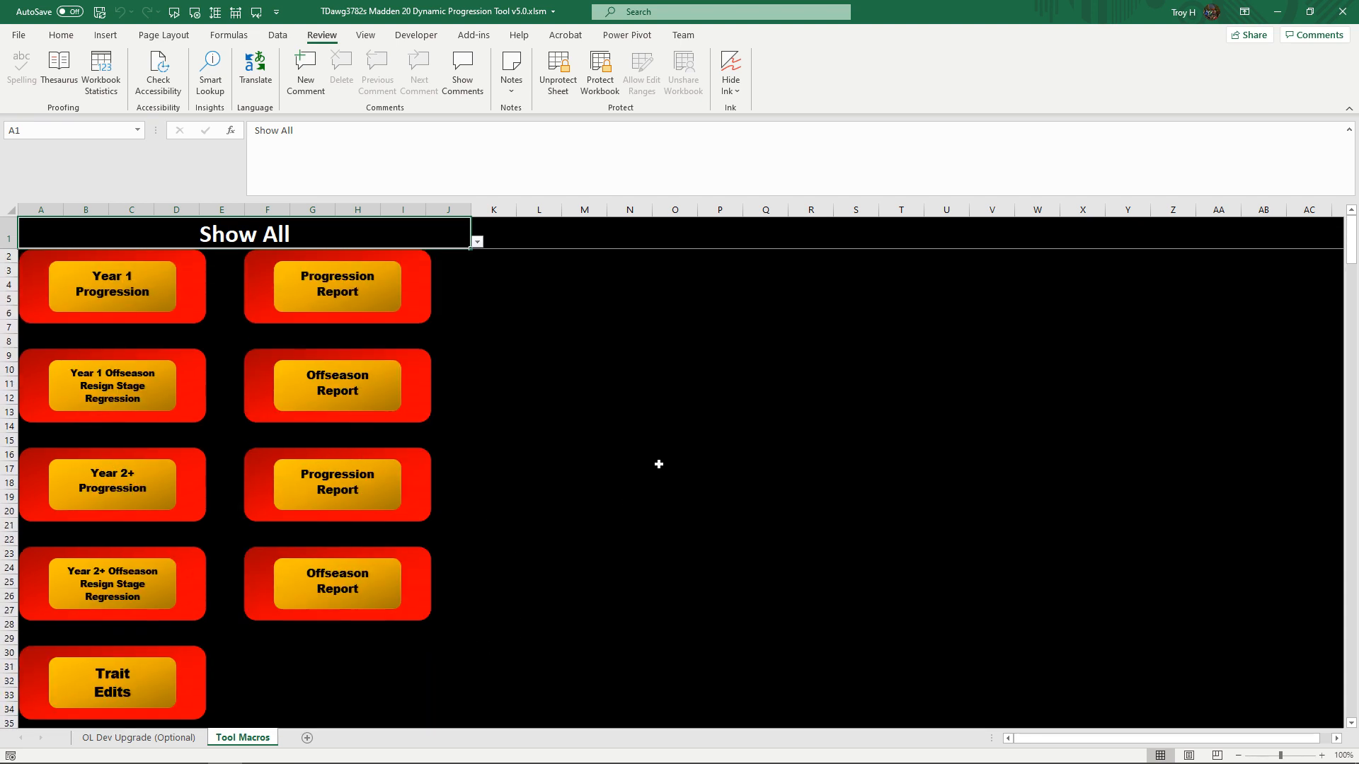
mouse_move(684, 439)
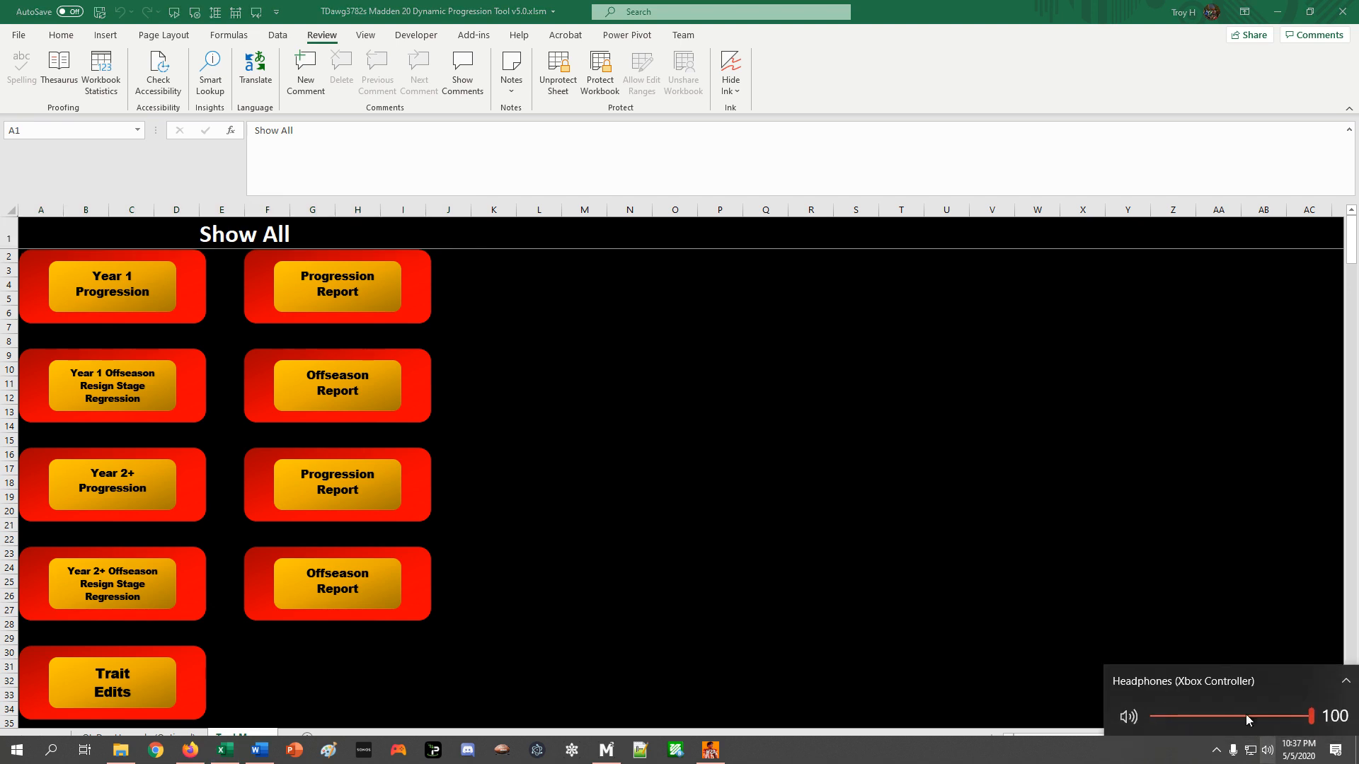
mouse_move(953, 550)
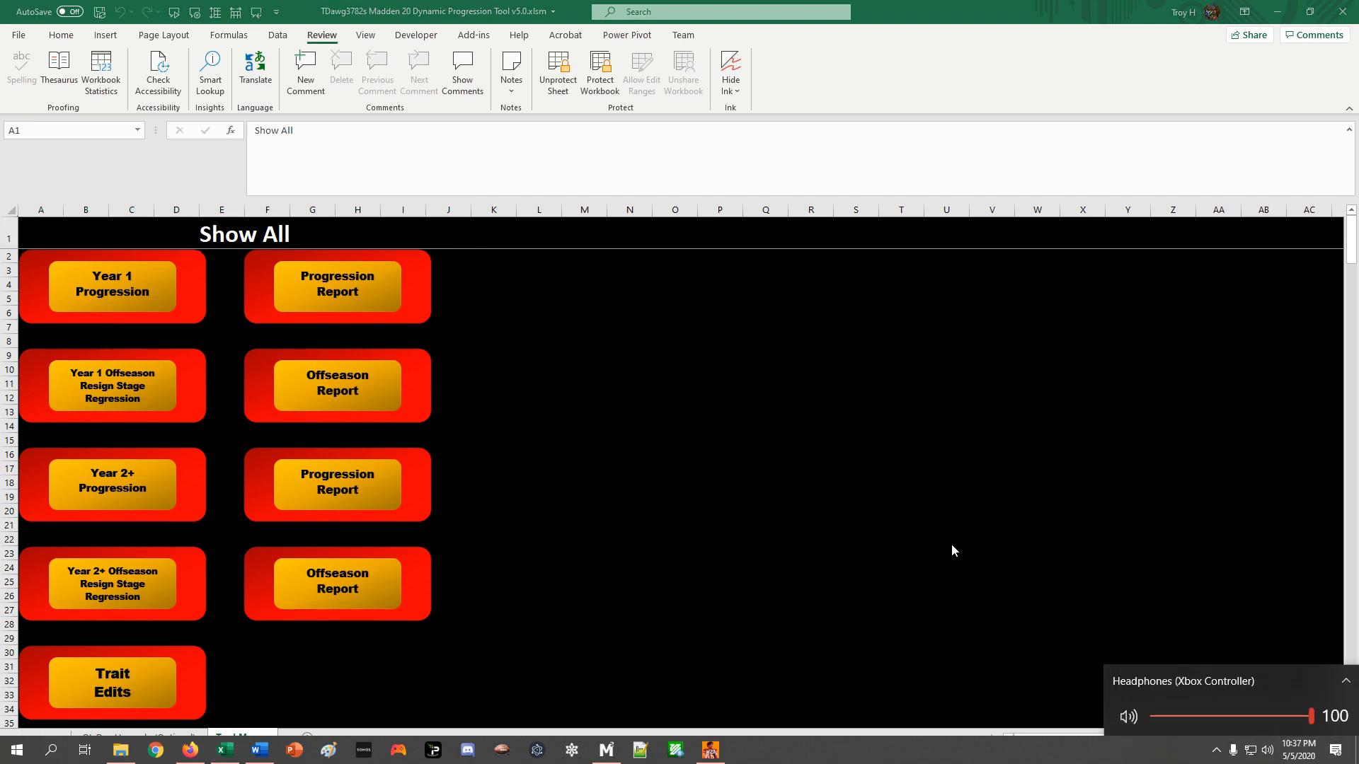
mouse_move(1012, 24)
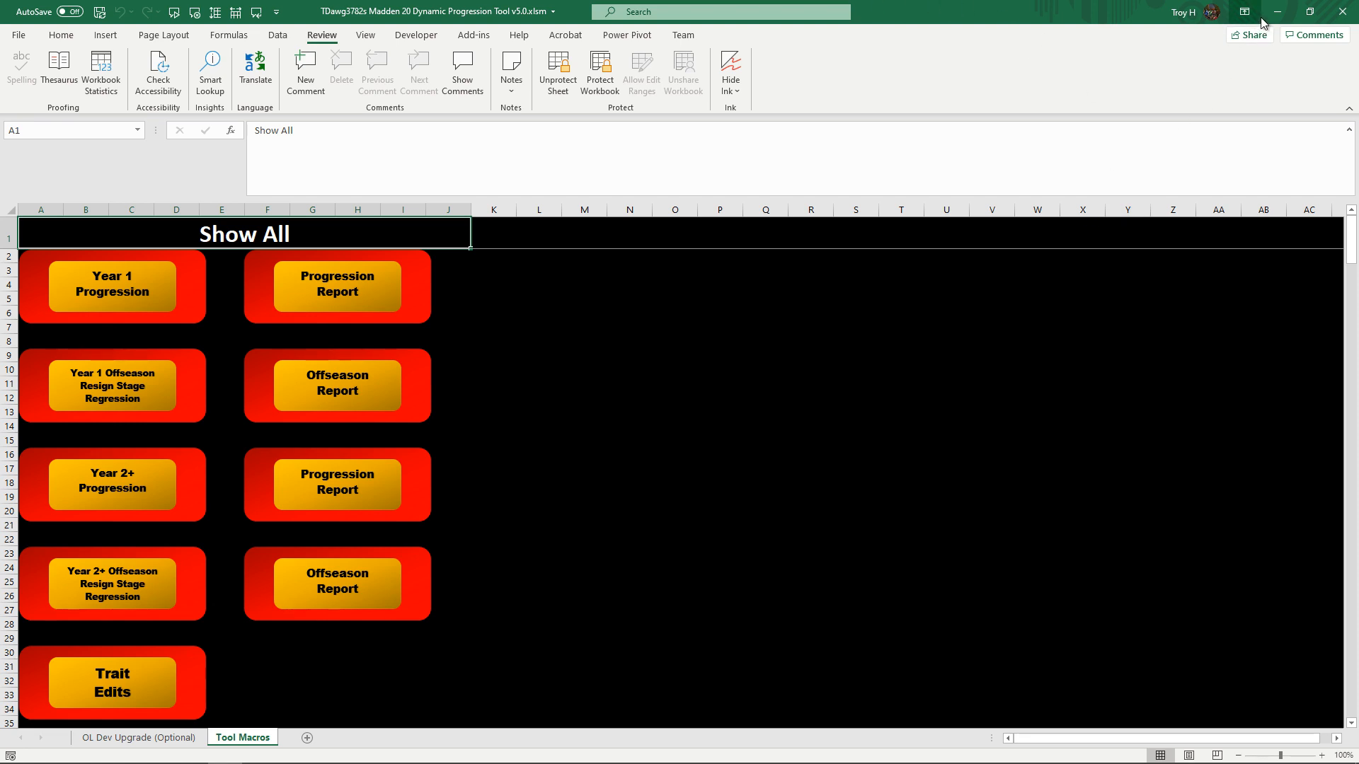
- Minimize the progression tool workbook to show the desktop
left_click(1275, 11)
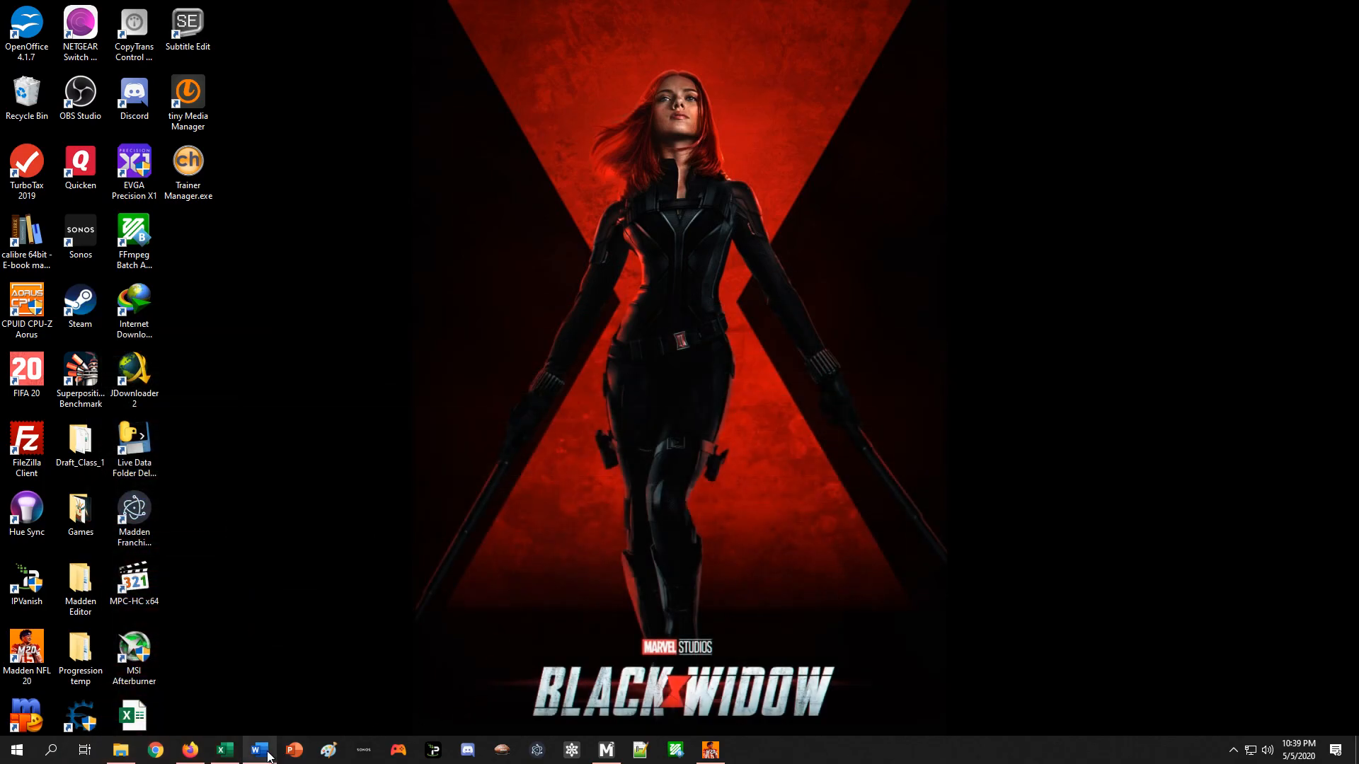
- Restore the My Order of Operation document from the taskbar
left_click(257, 750)
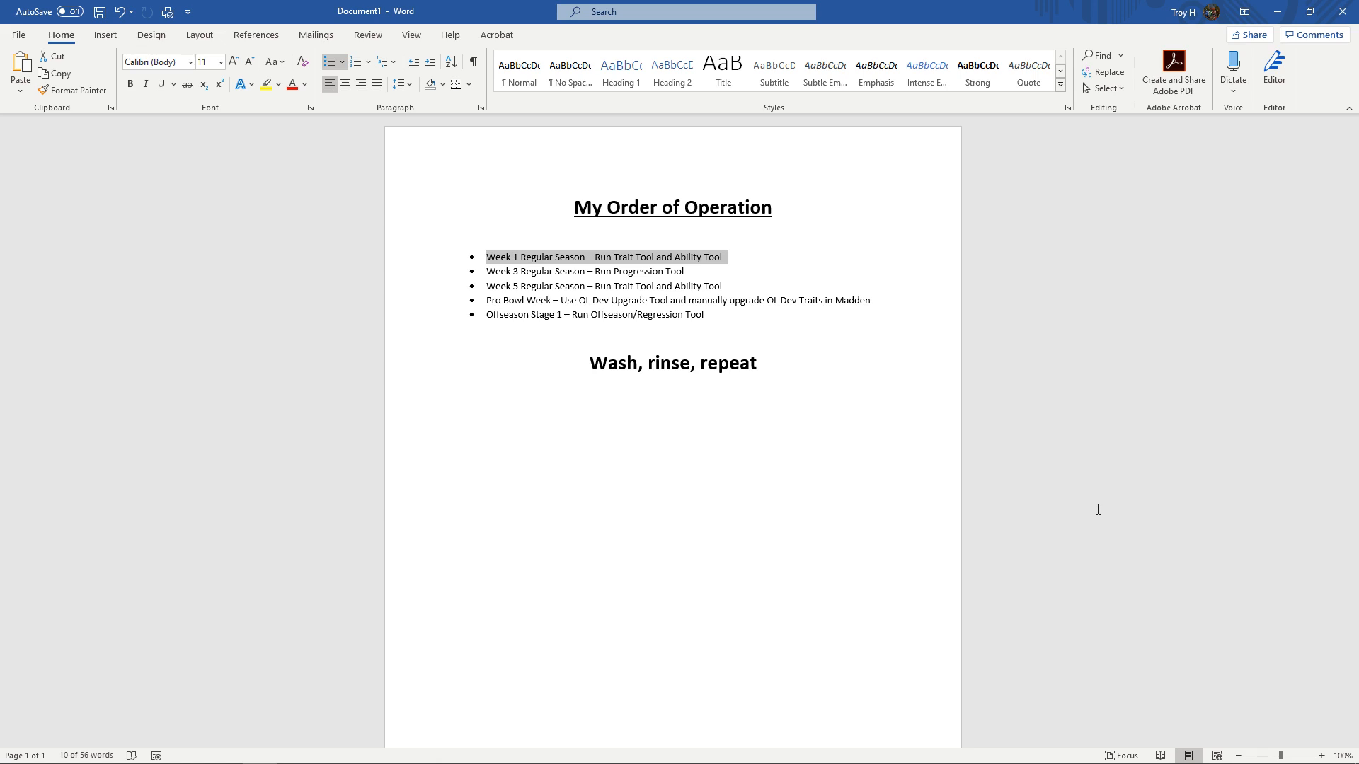
mouse_move(515, 334)
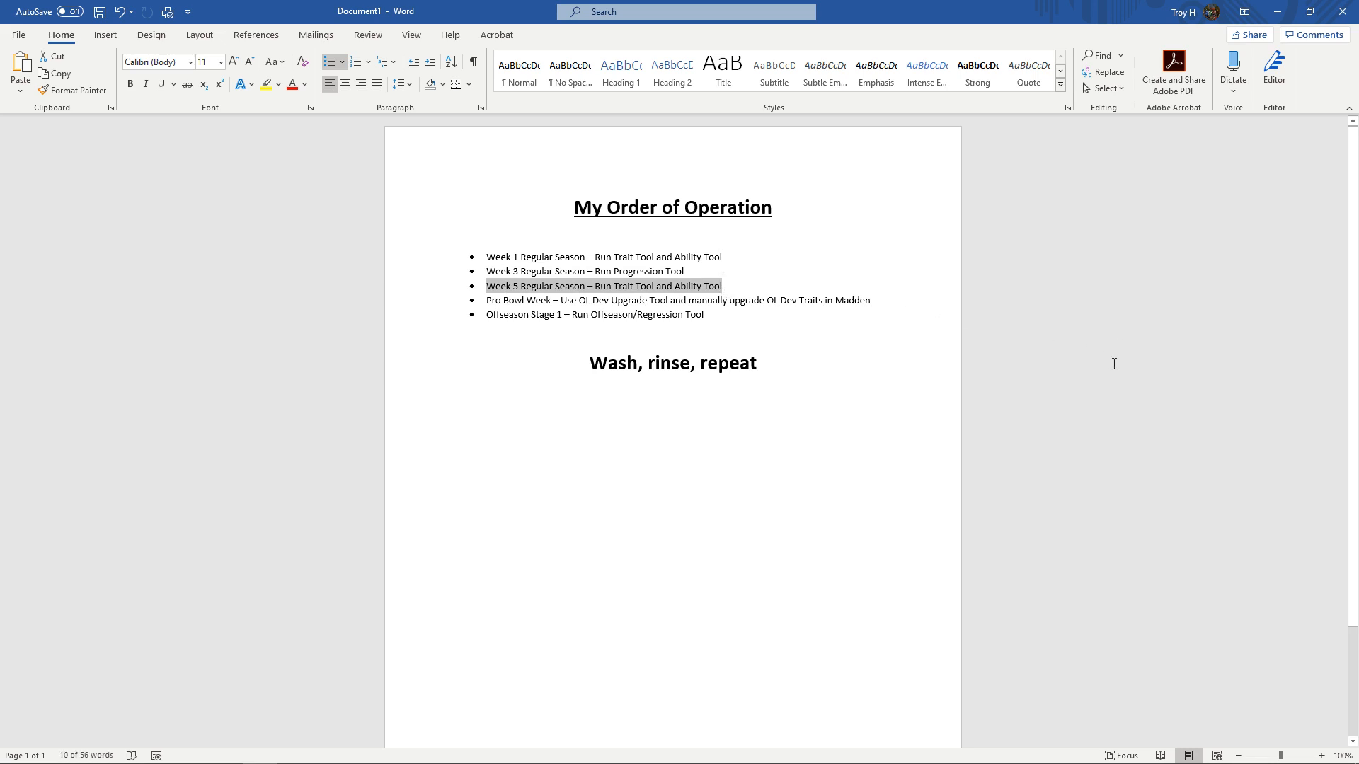
mouse_move(1113, 365)
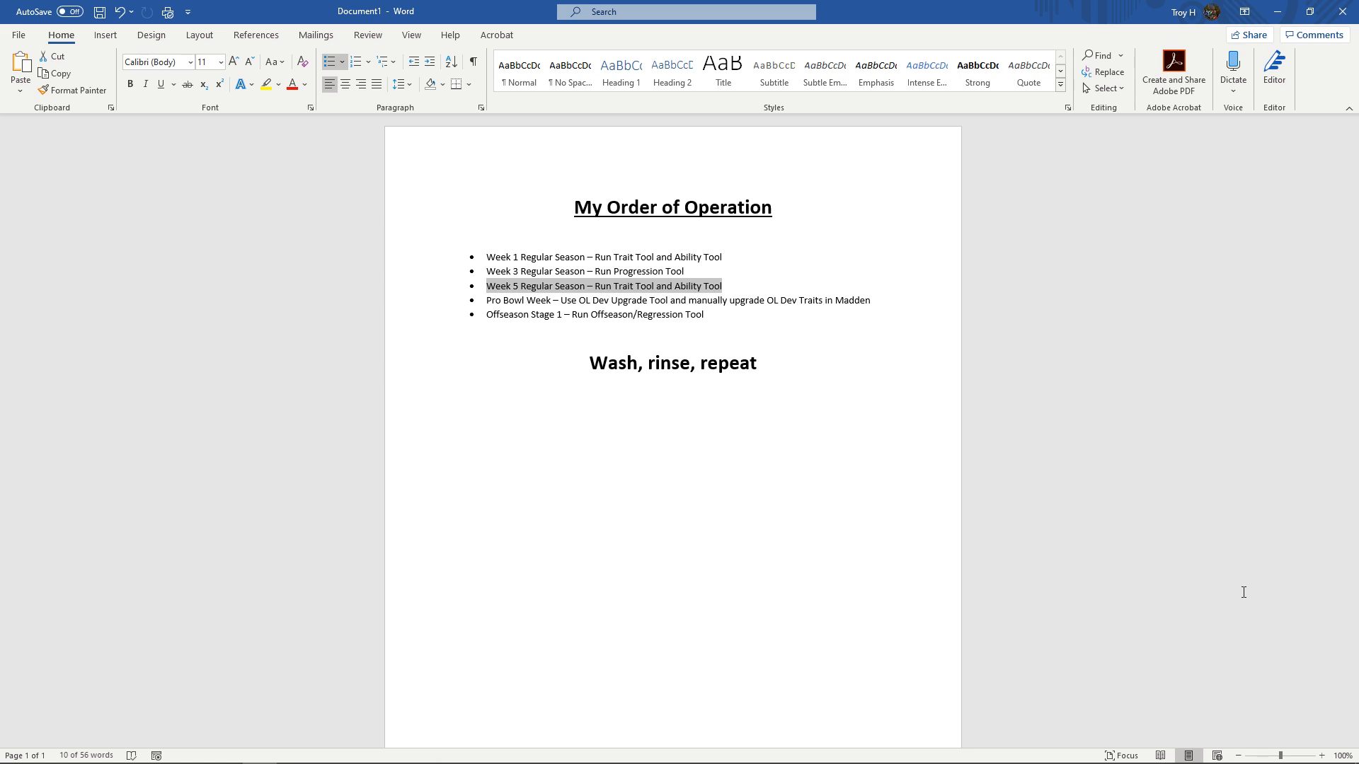
mouse_move(1248, 566)
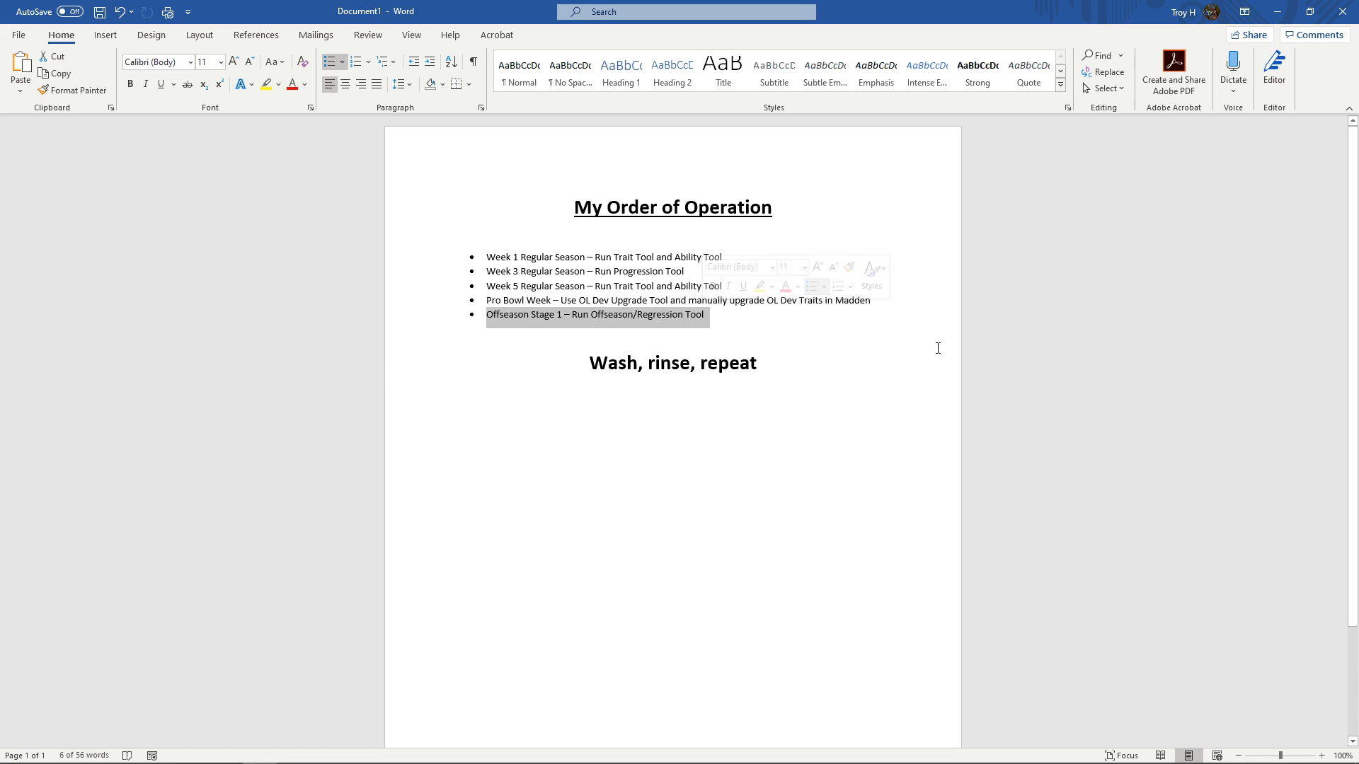
mouse_move(955, 417)
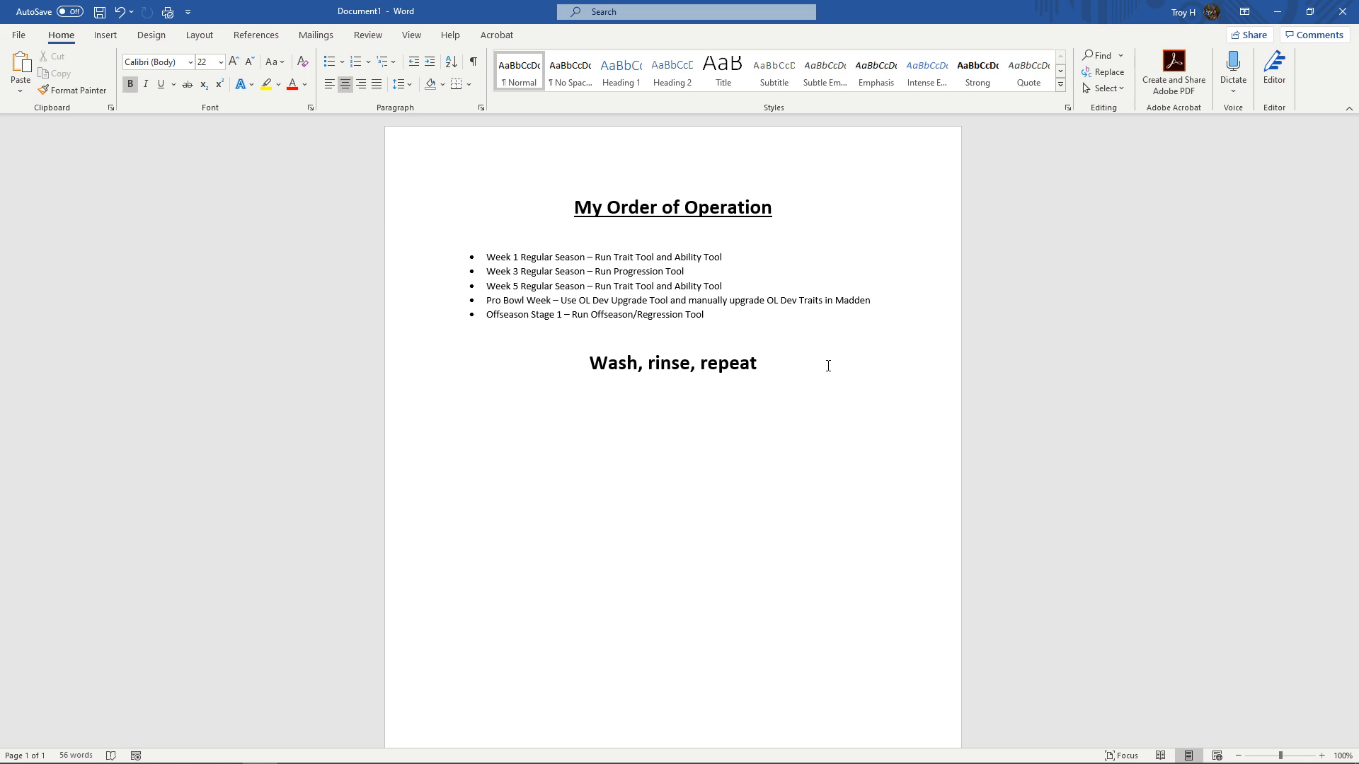
left_click(756, 364)
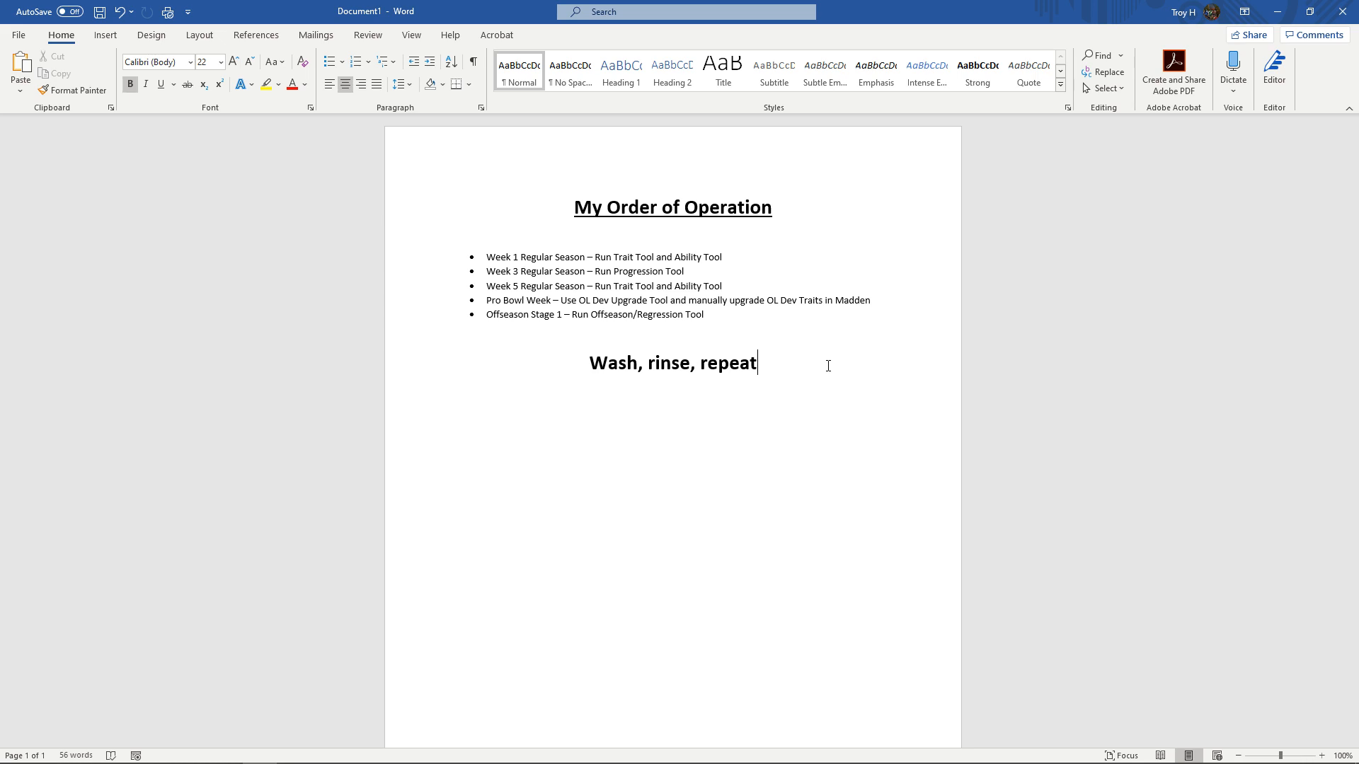
mouse_move(1272, 71)
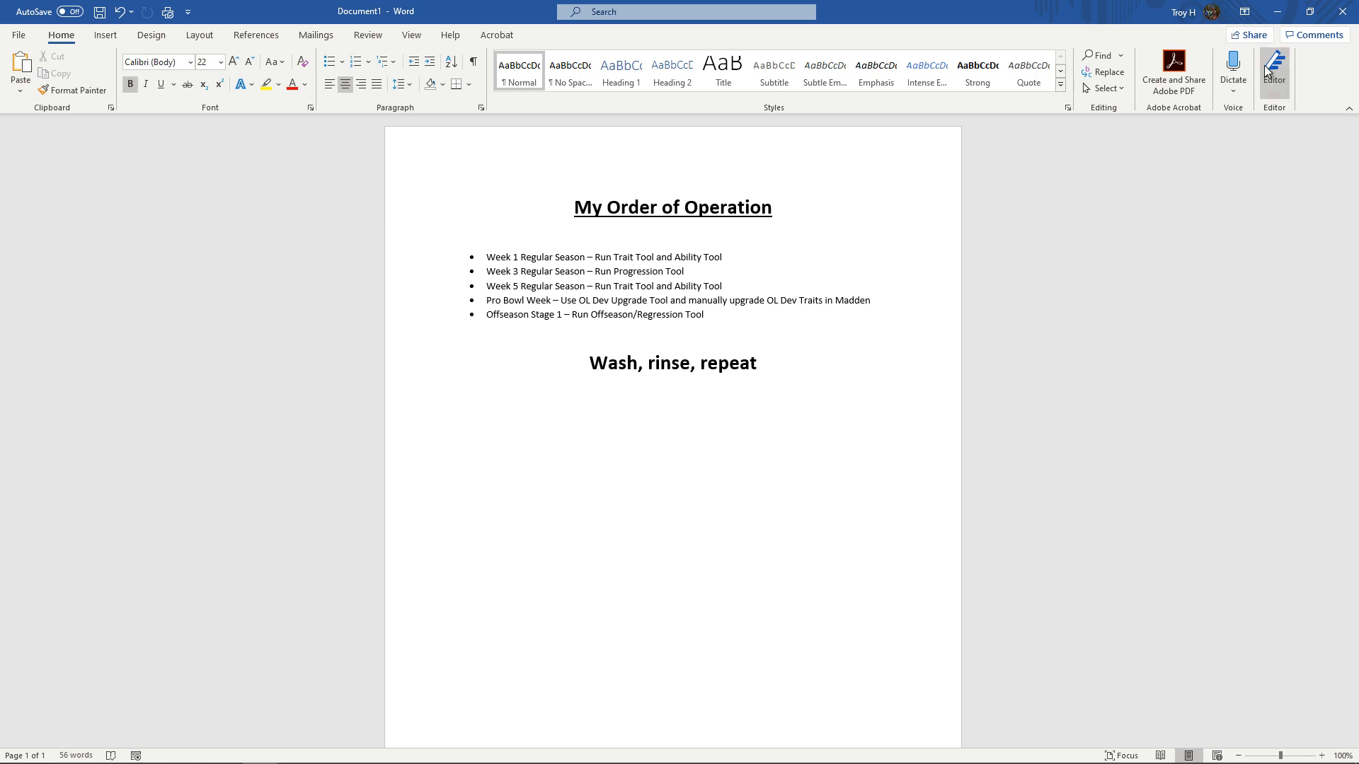
- Close Word, leaving the Windows desktop showing
left_click(1296, 11)
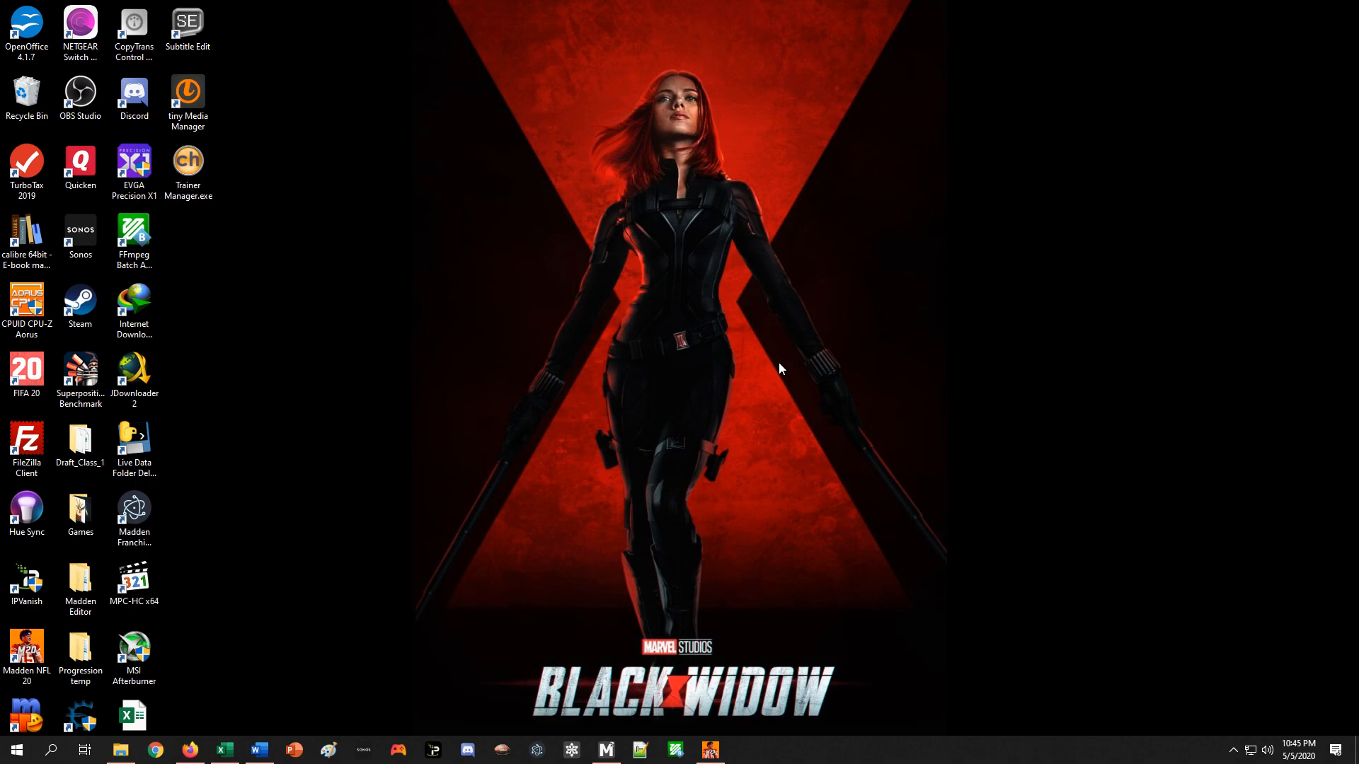
mouse_move(650, 612)
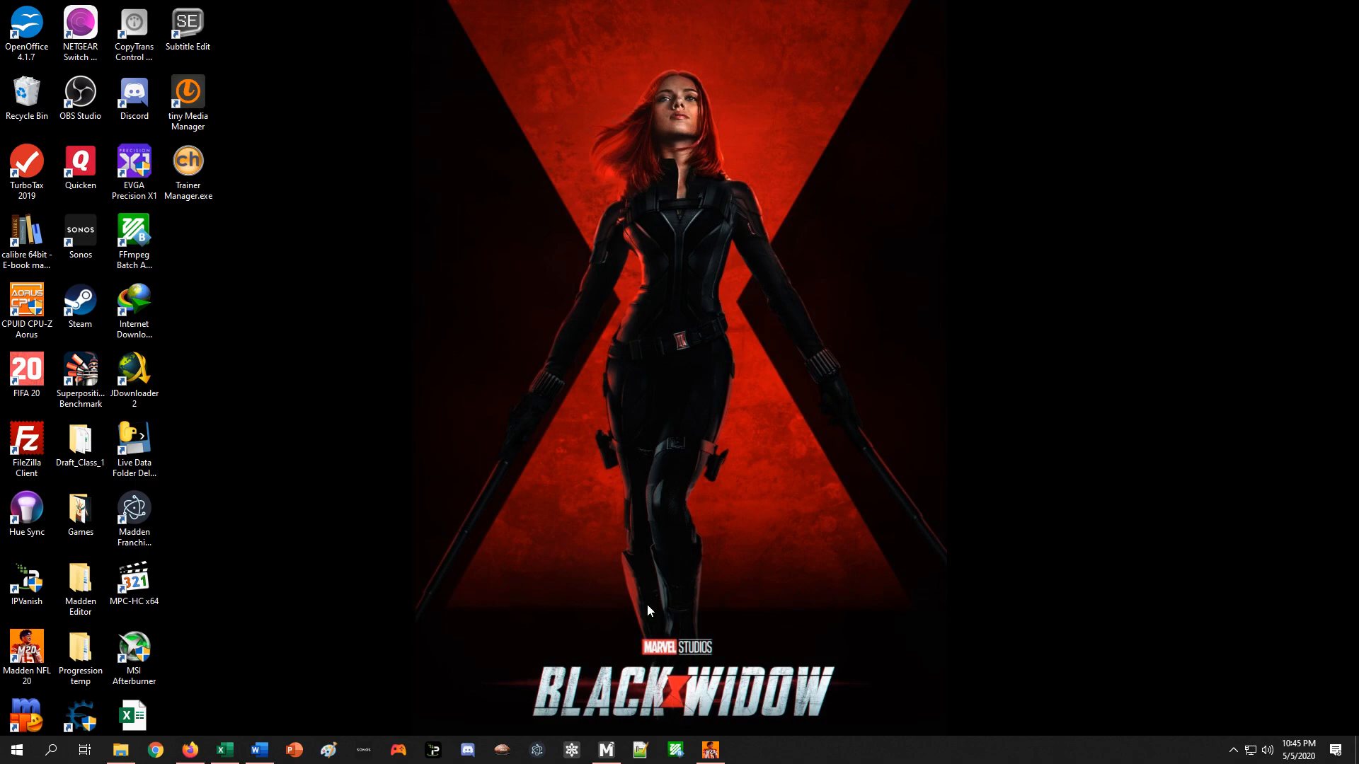